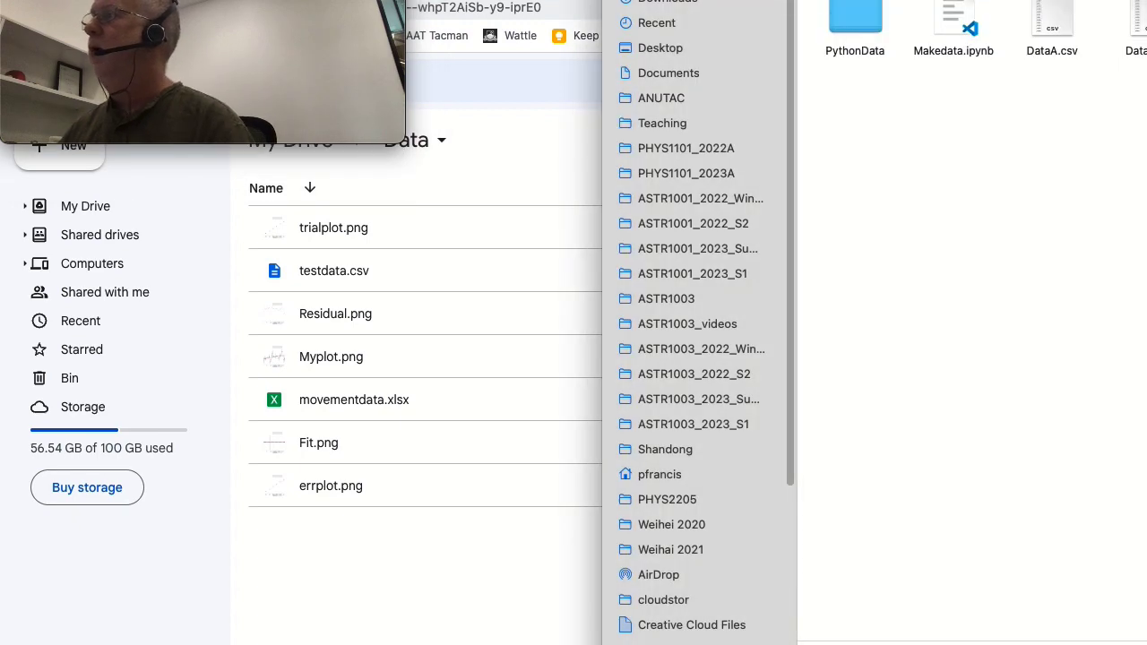
# Open DataA.csv in Excel and scroll down through its Voltage readings.
pyautogui.click(1051, 18)
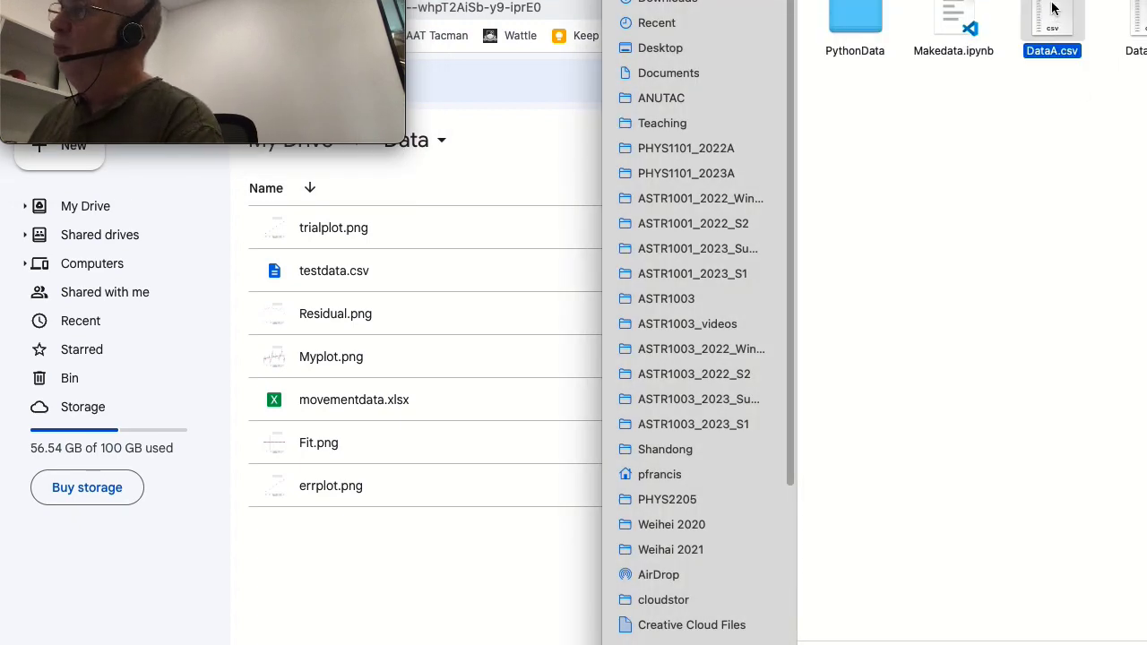
pyautogui.doubleClick(1051, 18)
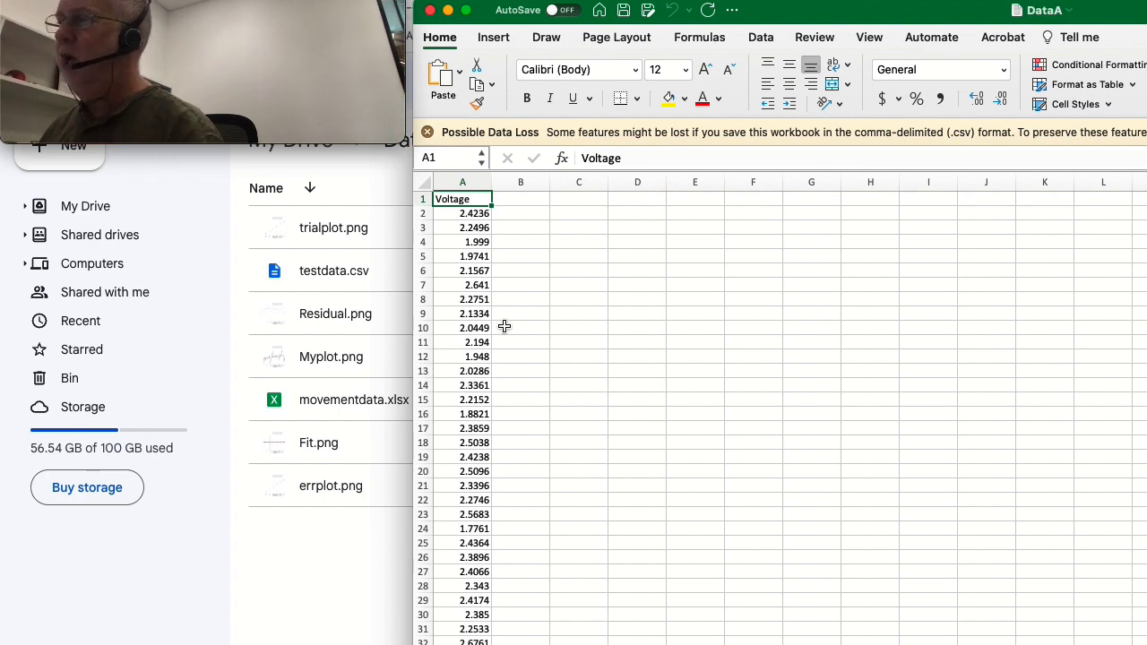
pyautogui.scroll(-3)
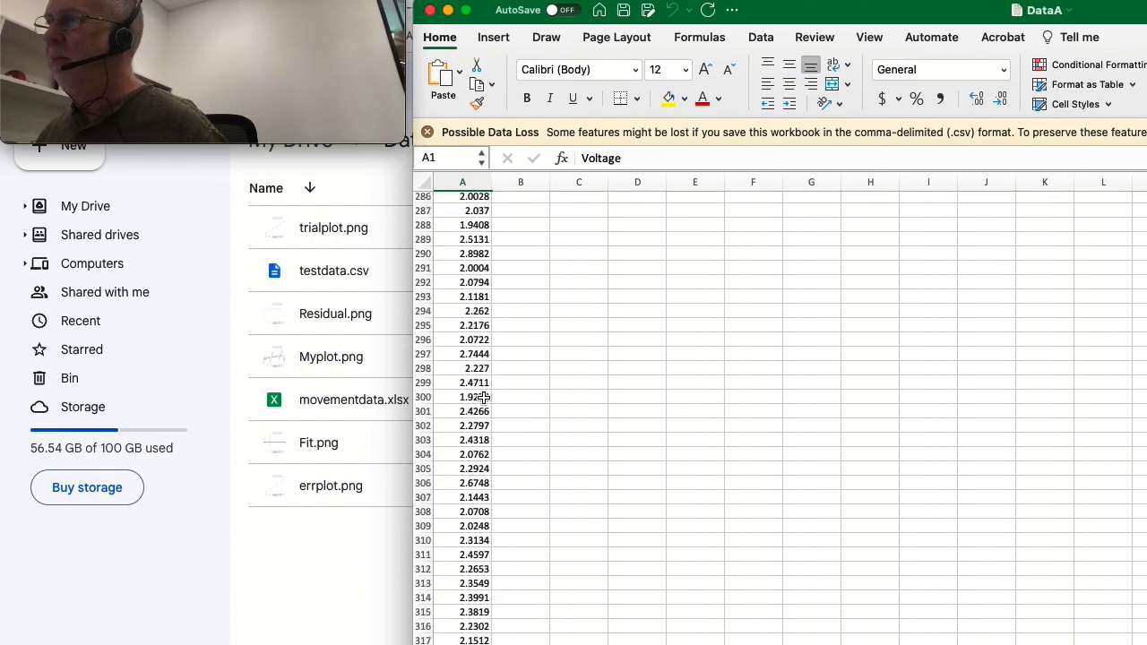
pyautogui.scroll(-3)
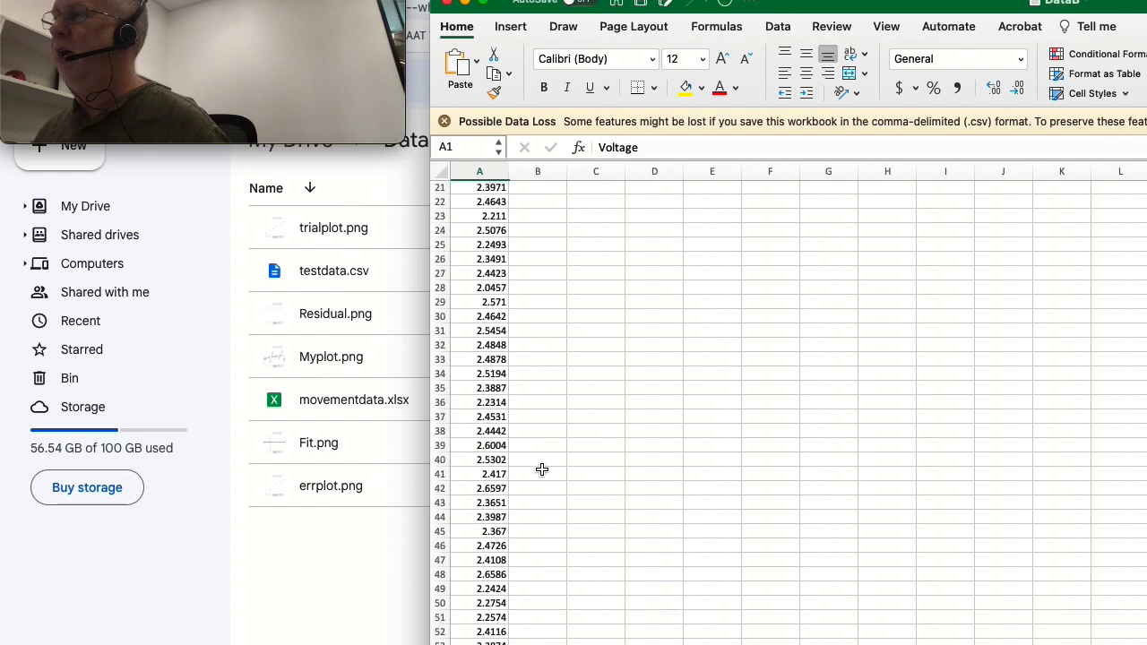
pyautogui.scroll(-3)
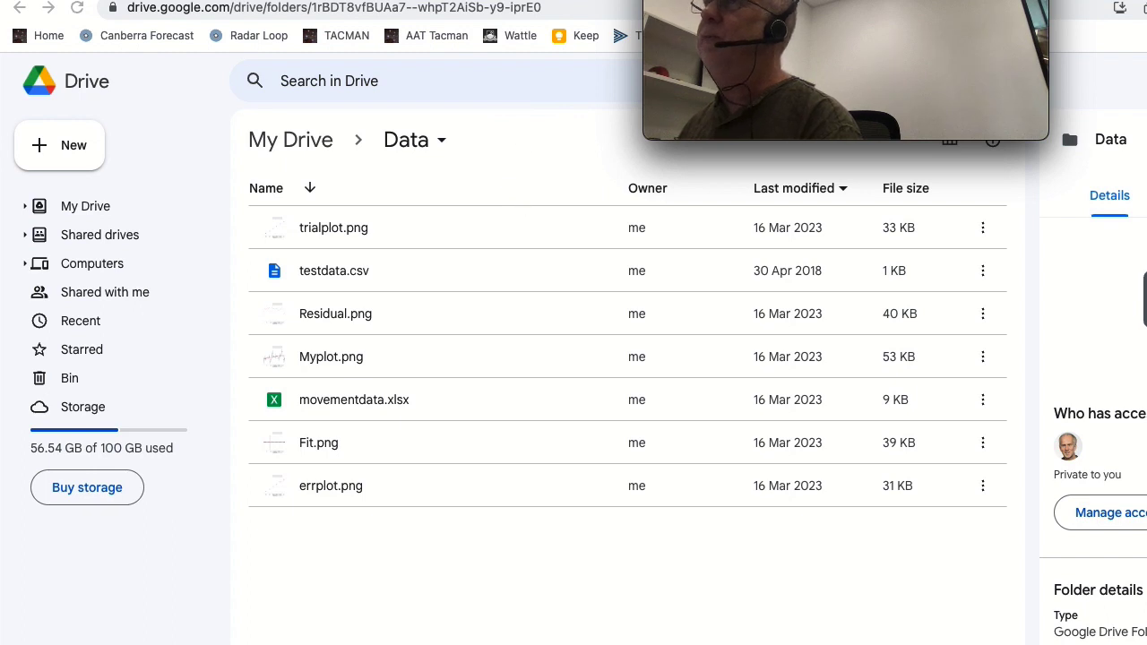
# Go from My Drive into the Data folder, then into the Colab Notebooks folder.
pyautogui.scroll(-3)
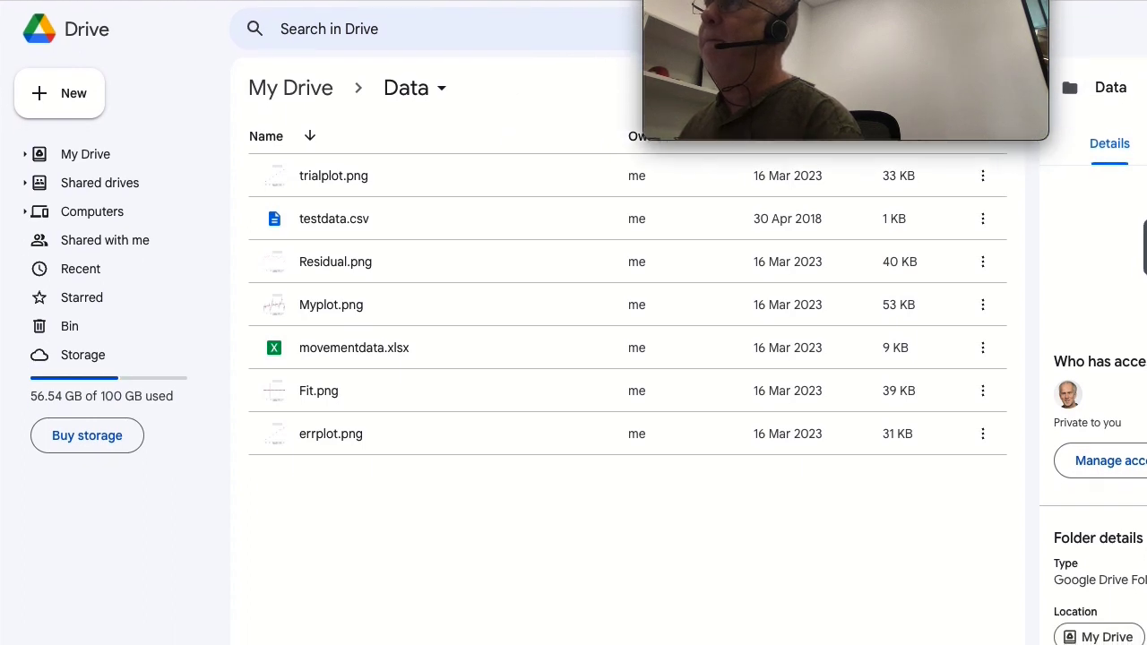
pyautogui.moveTo(290, 87)
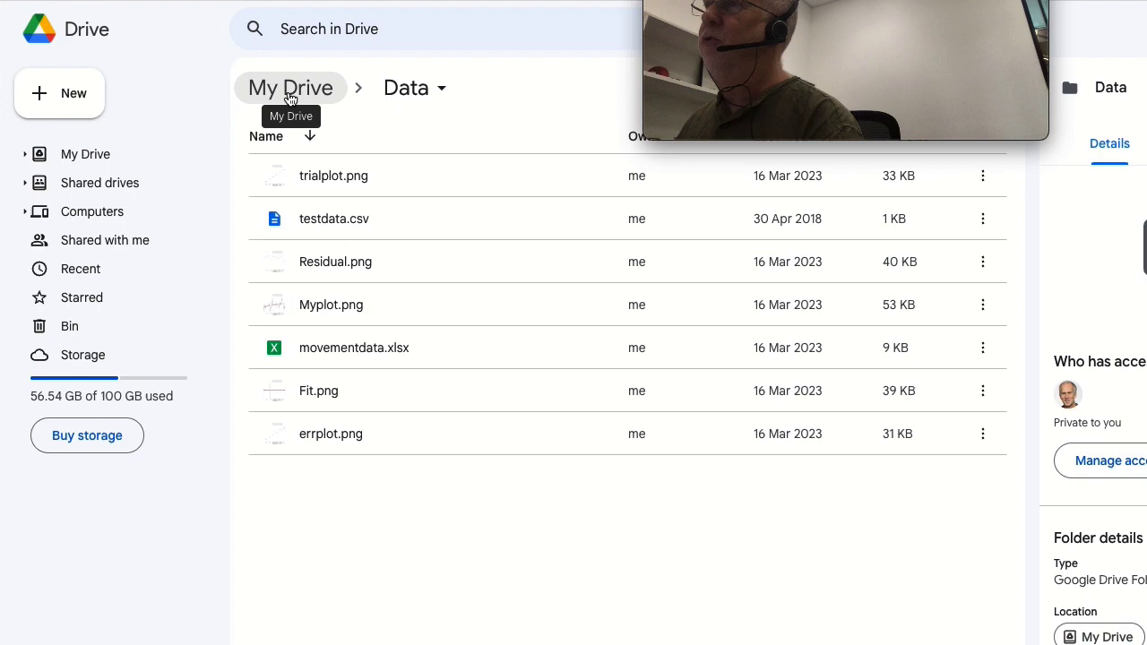
pyautogui.click(85, 153)
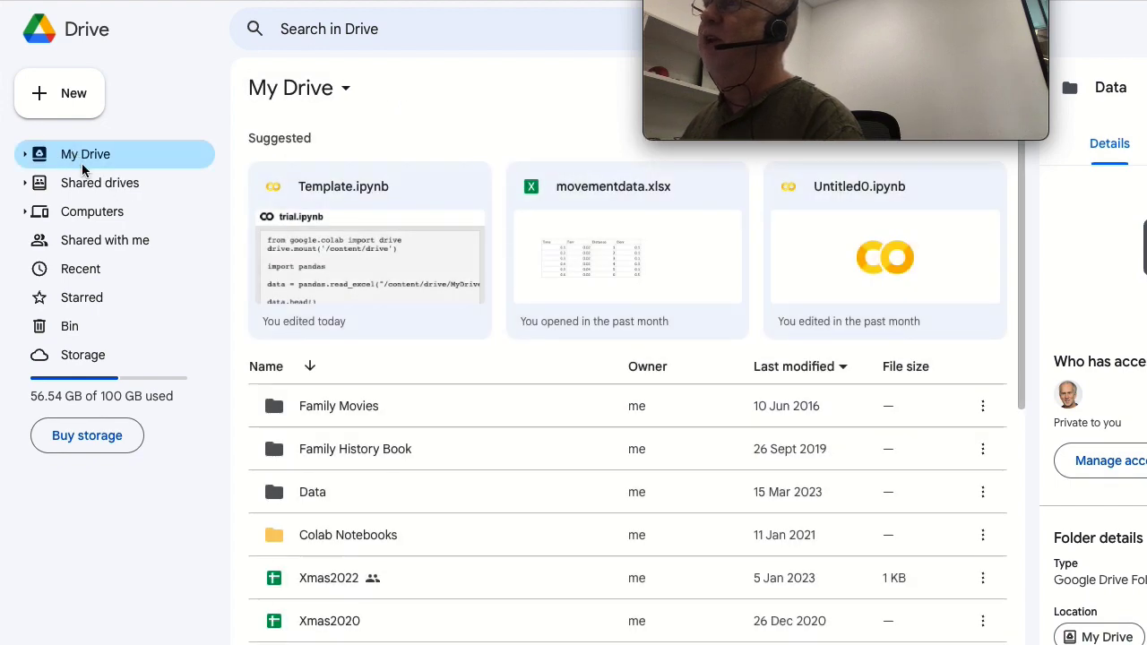
pyautogui.doubleClick(312, 492)
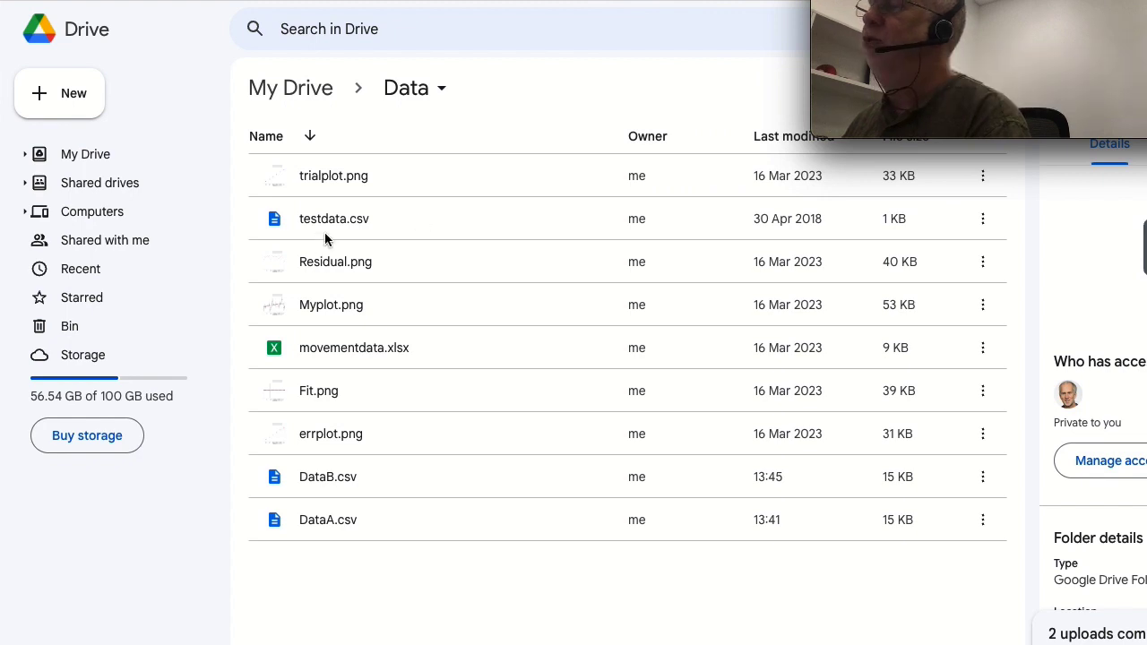
pyautogui.moveTo(298, 88)
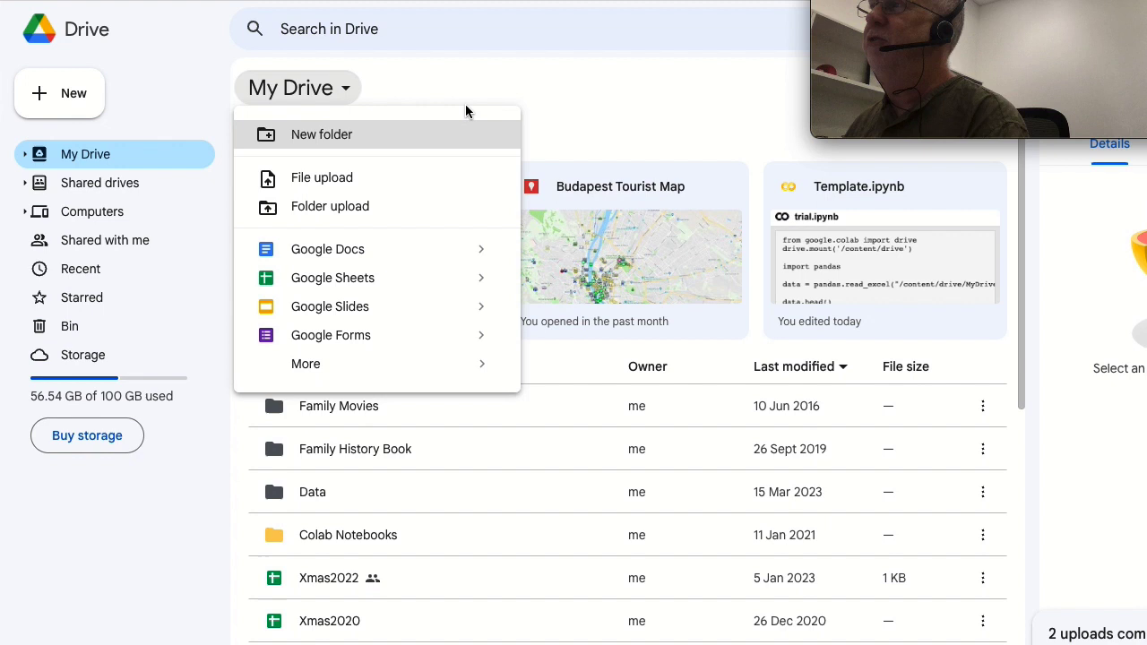
pyautogui.click(348, 535)
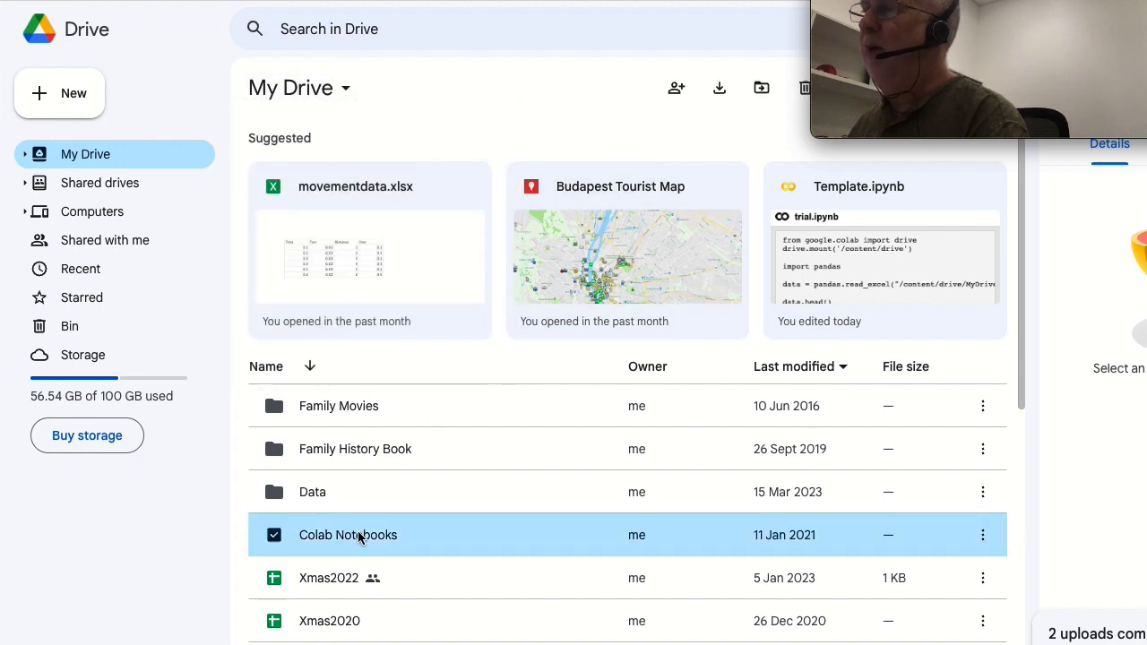
pyautogui.doubleClick(347, 534)
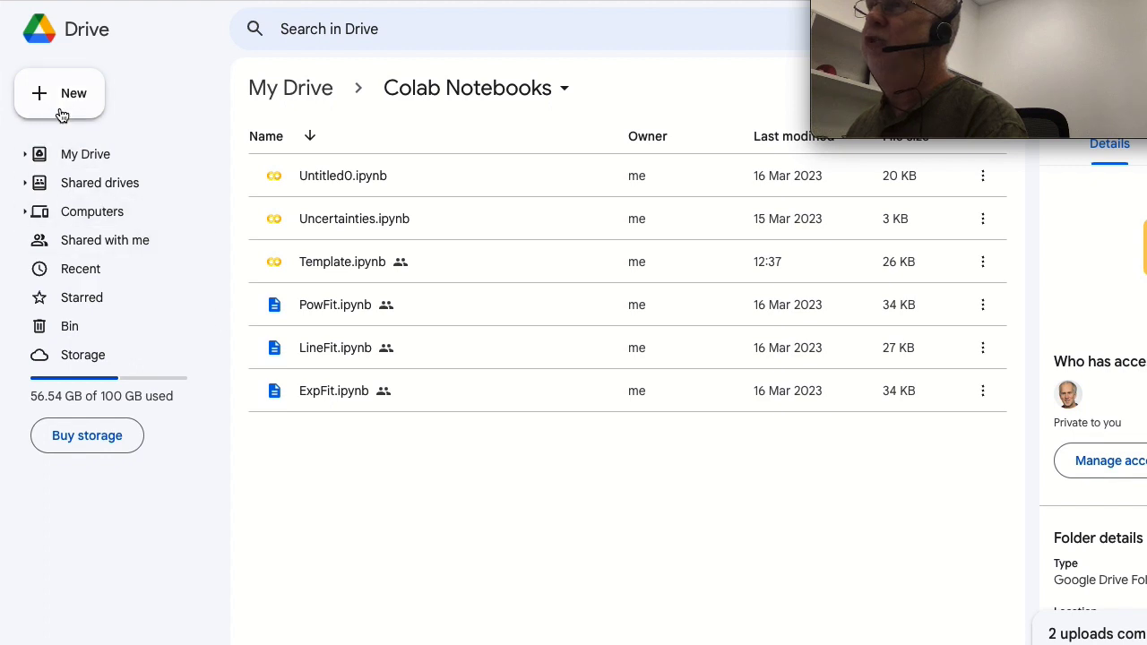
# Create a Google Colaboratory notebook from the New menu in Colab Notebooks.
pyautogui.click(60, 94)
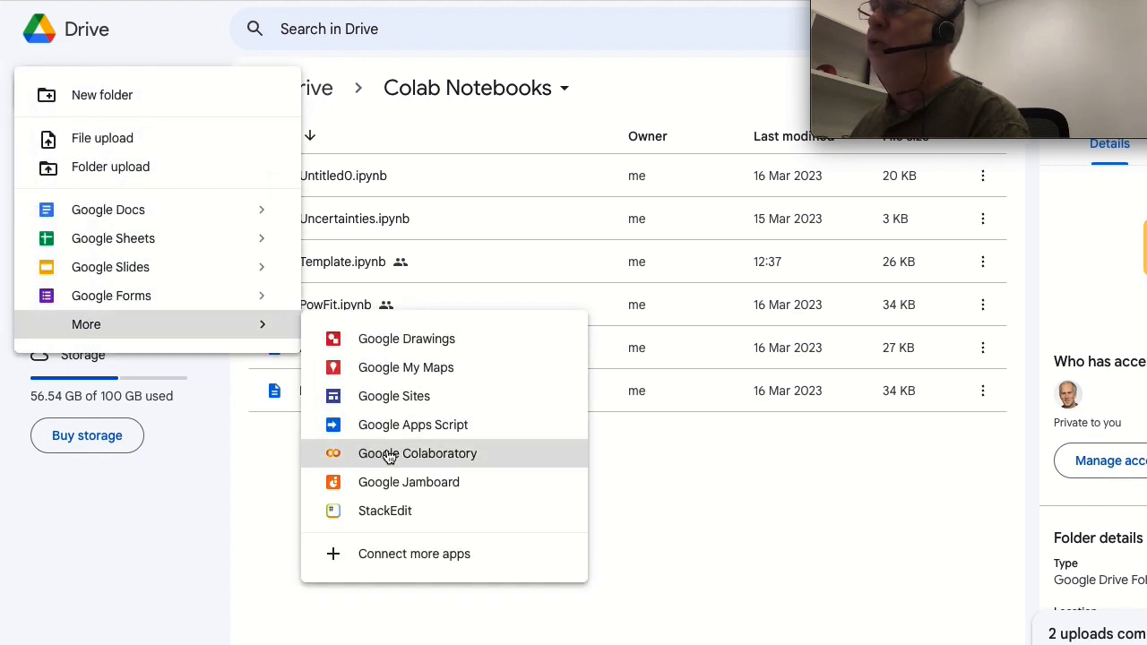
pyautogui.click(417, 452)
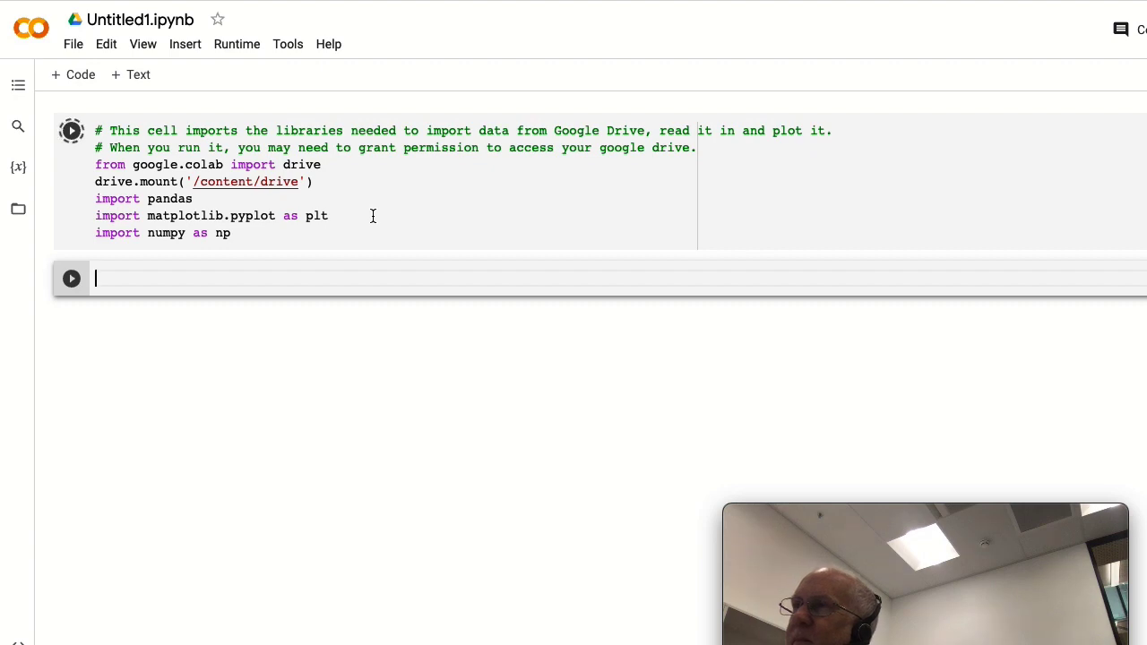
# Run the library import cell and grant Google Drive access with the chosen account.
pyautogui.click(71, 130)
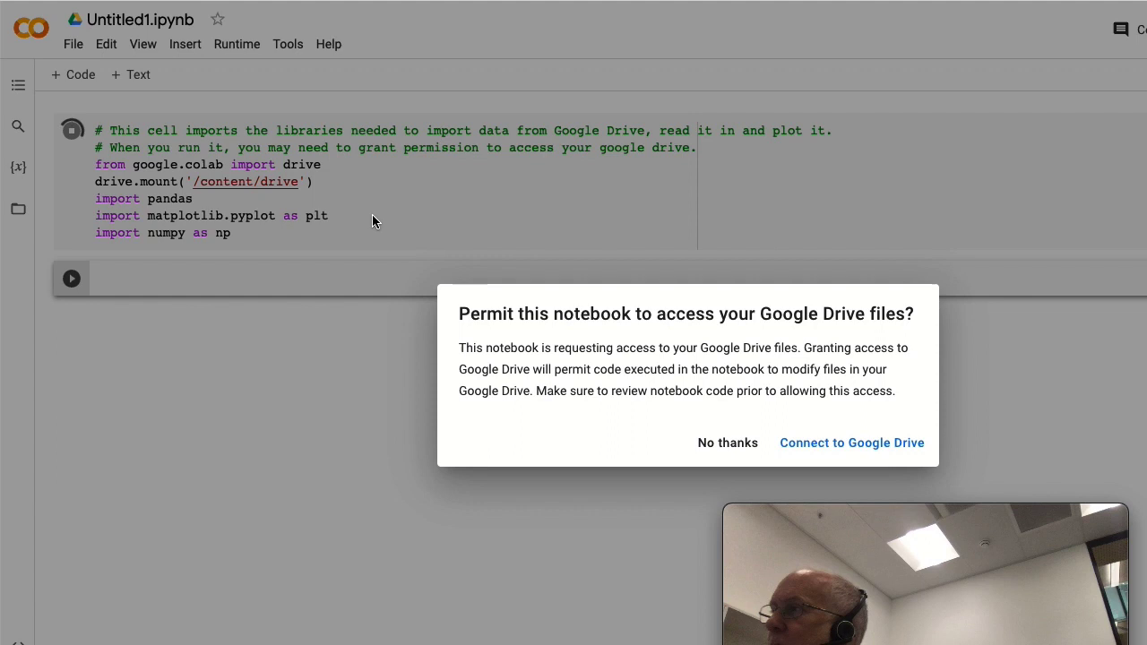
pyautogui.moveTo(852, 443)
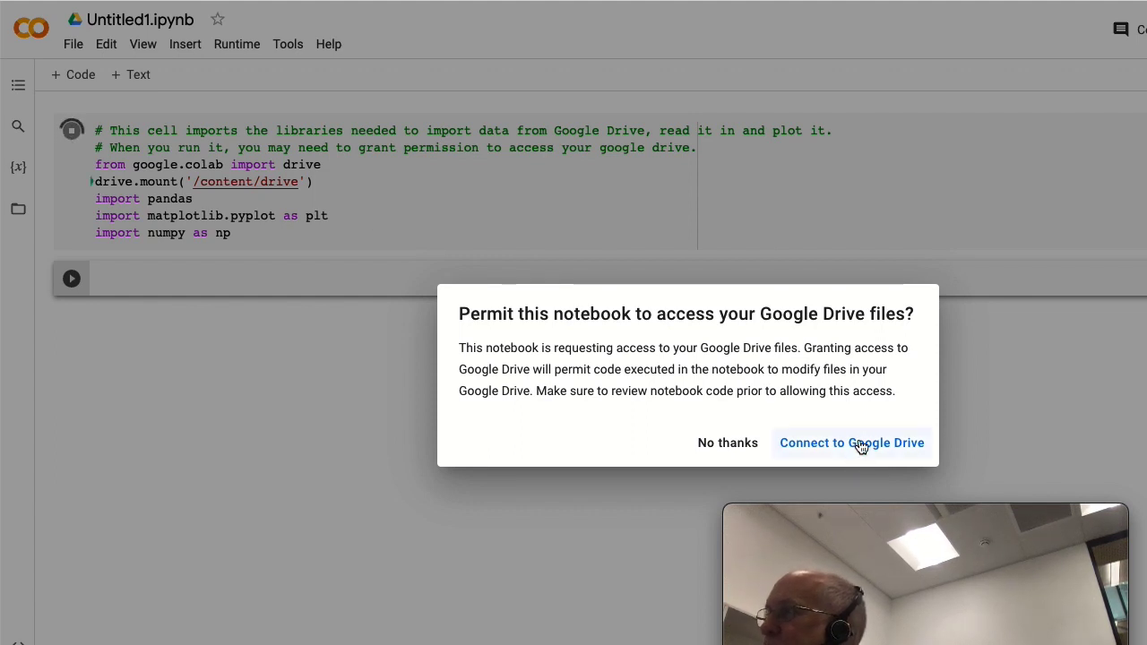
pyautogui.click(850, 442)
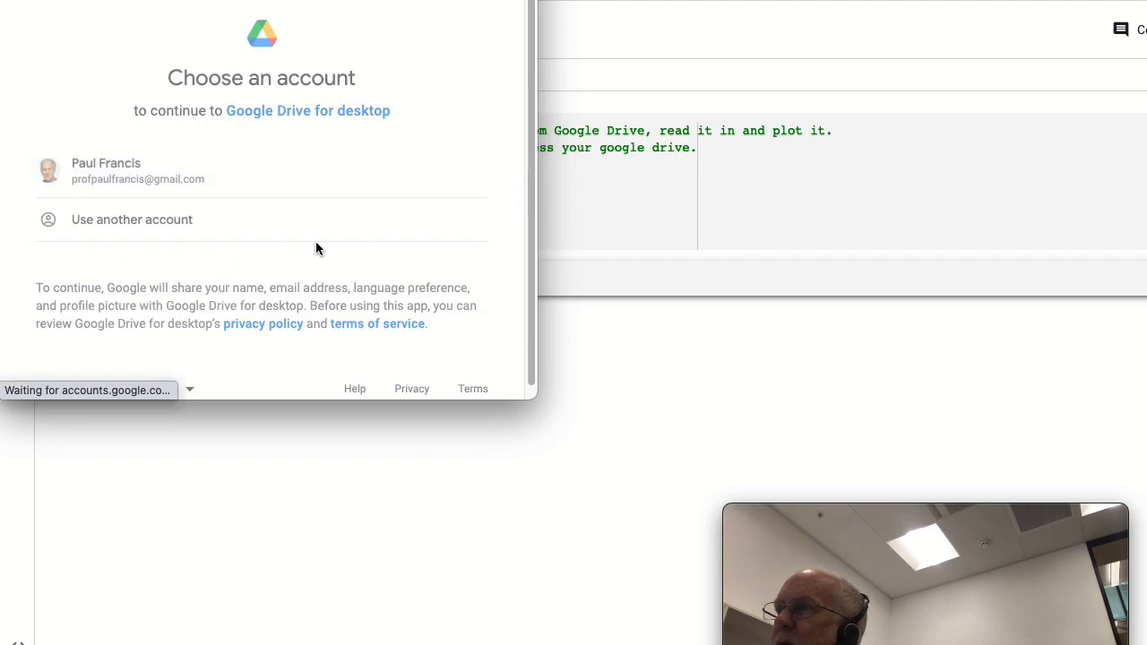
pyautogui.click(106, 171)
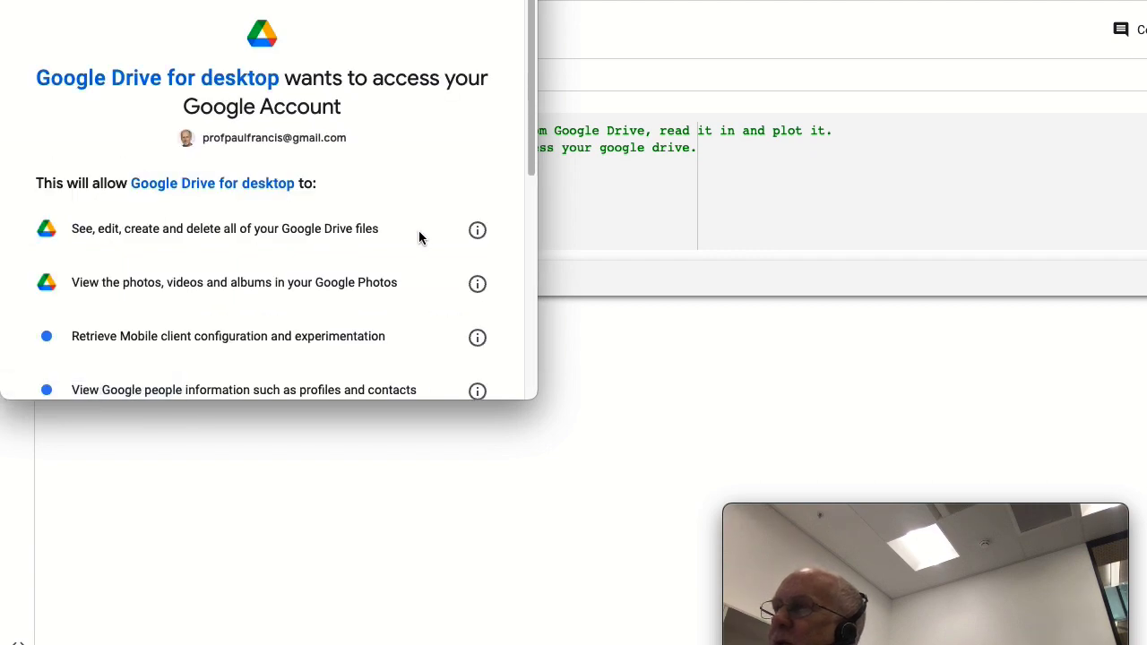
pyautogui.scroll(-3)
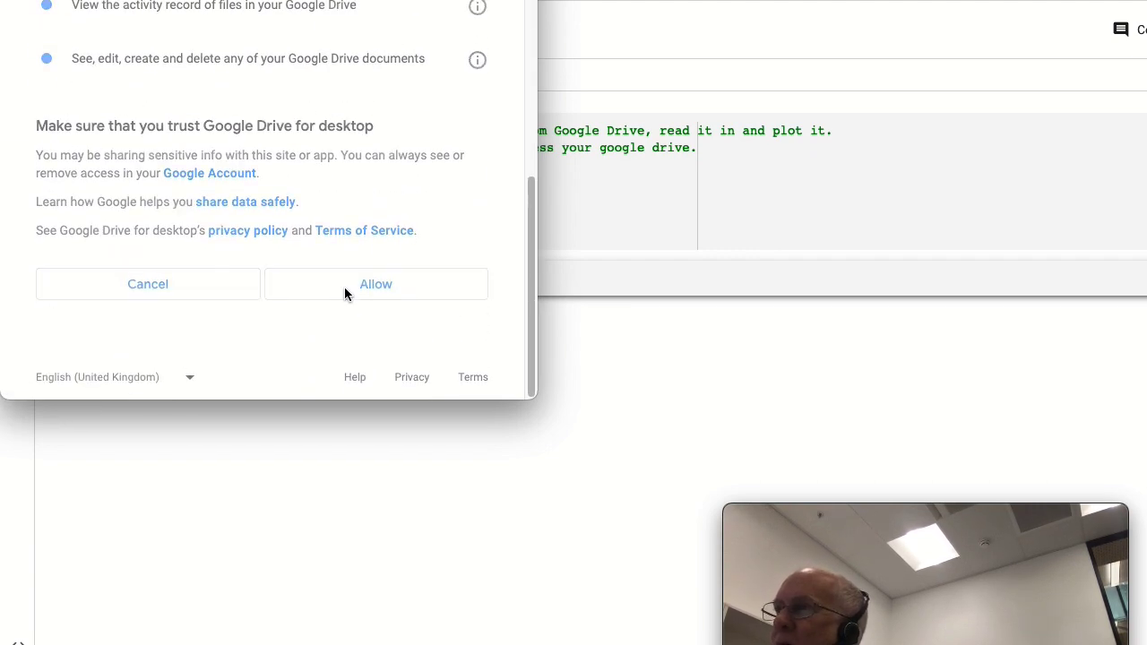
pyautogui.click(375, 284)
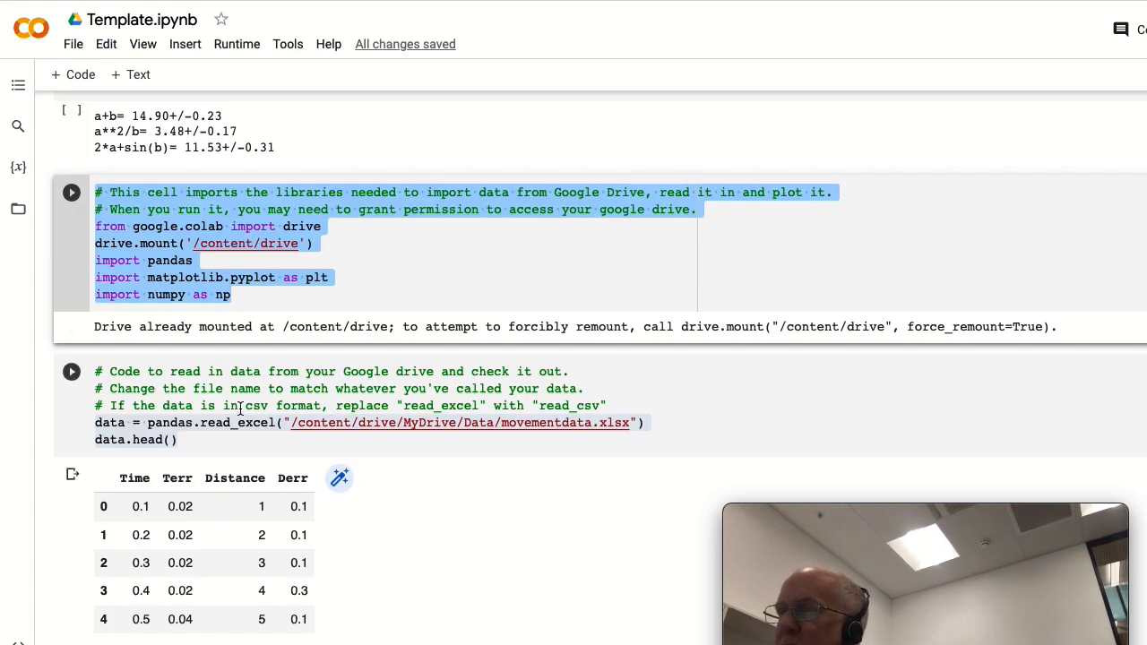
# Adapt the template's read code to dataA = read_csv of DataA.csv and run it.
pyautogui.click(178, 439)
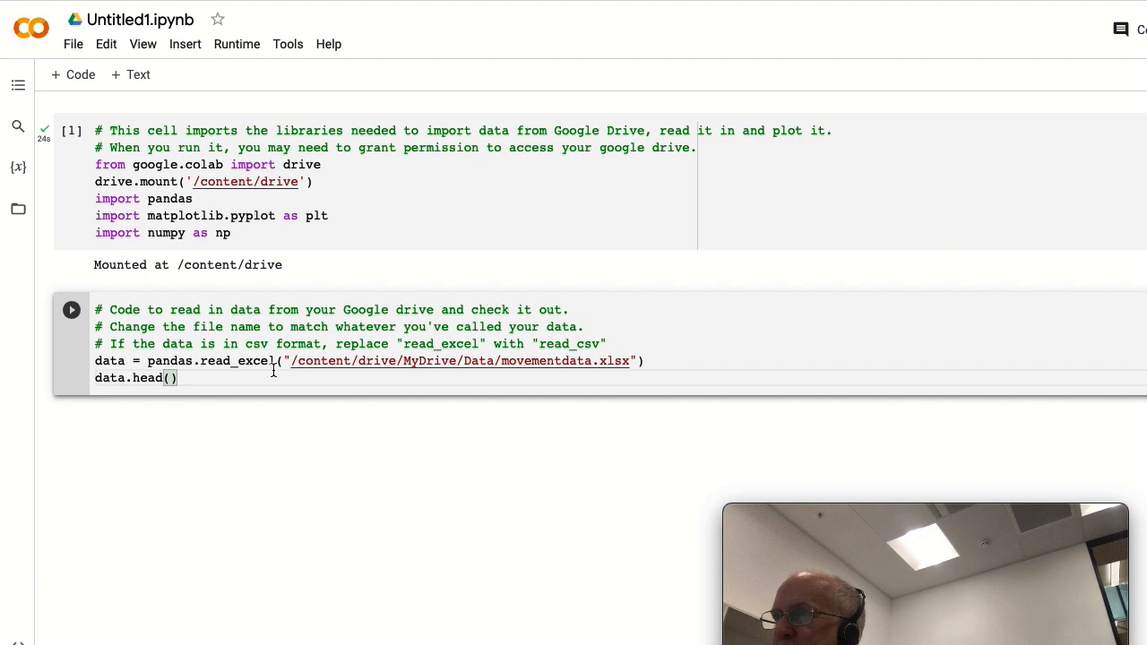
pyautogui.doubleClick(254, 360)
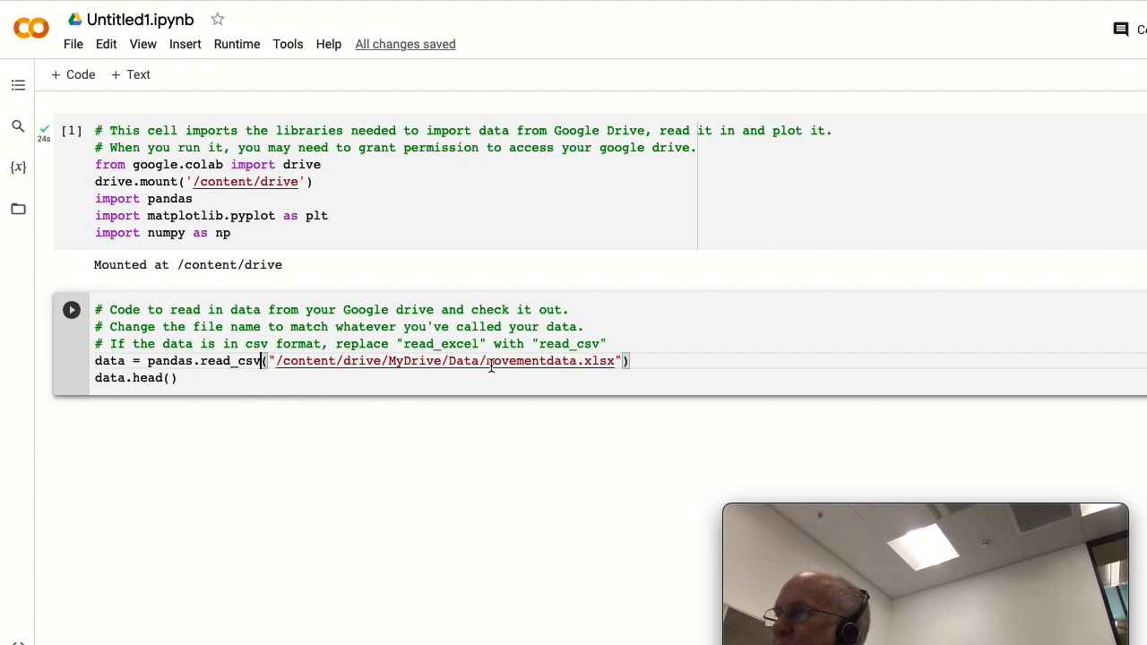
pyautogui.doubleClick(551, 360)
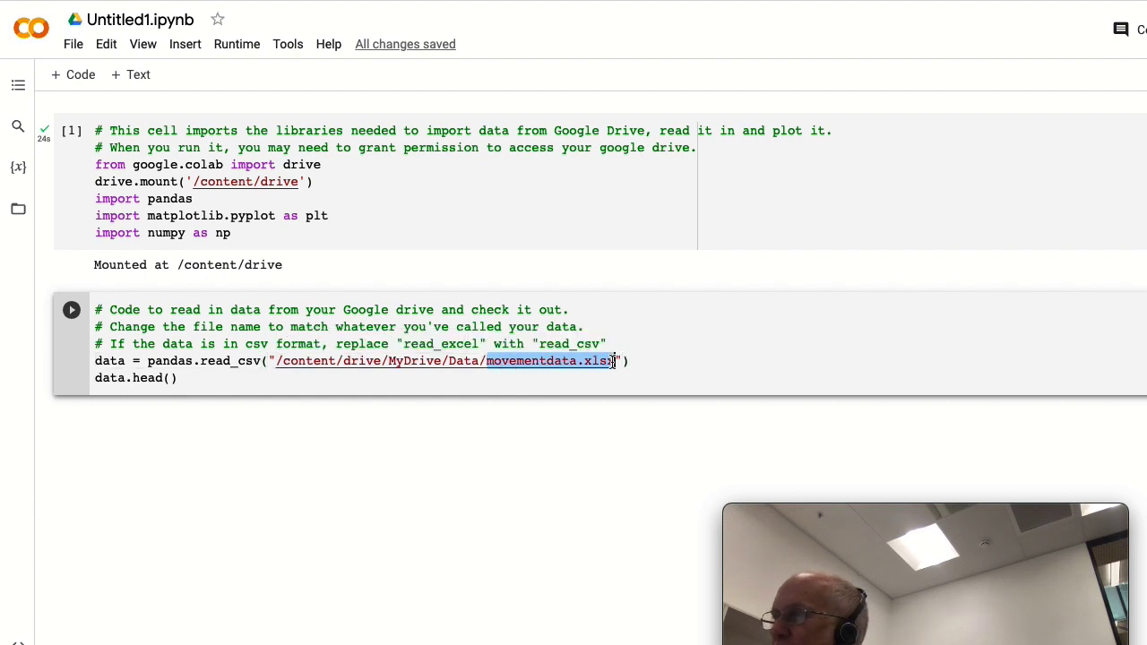
pyautogui.write('Da')
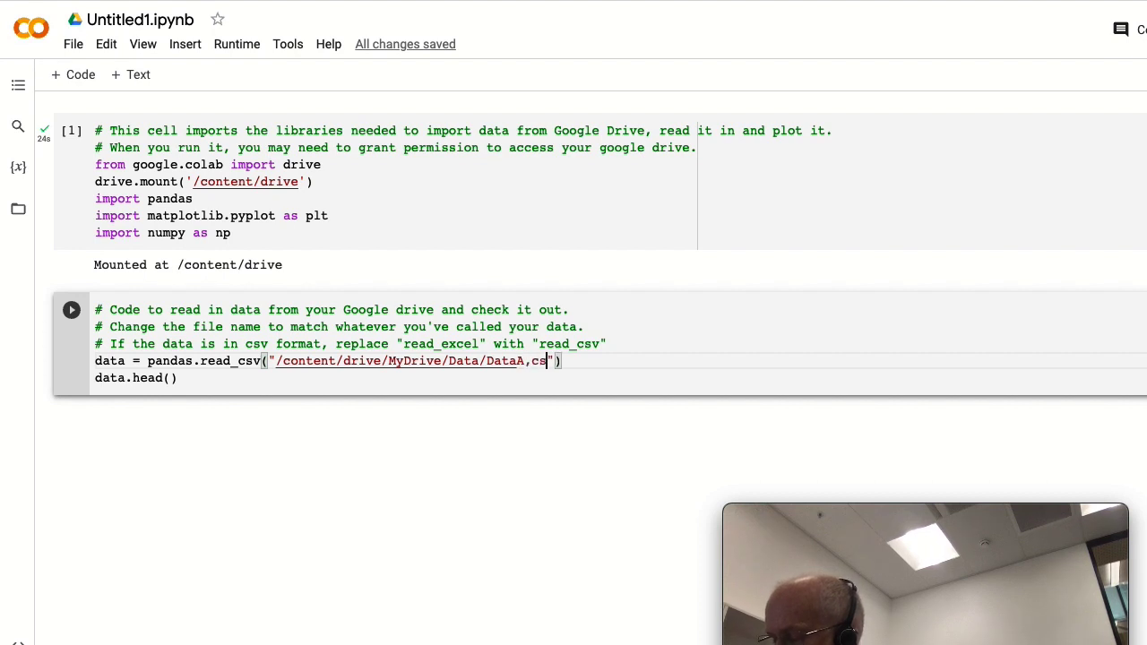
pyautogui.write('v')
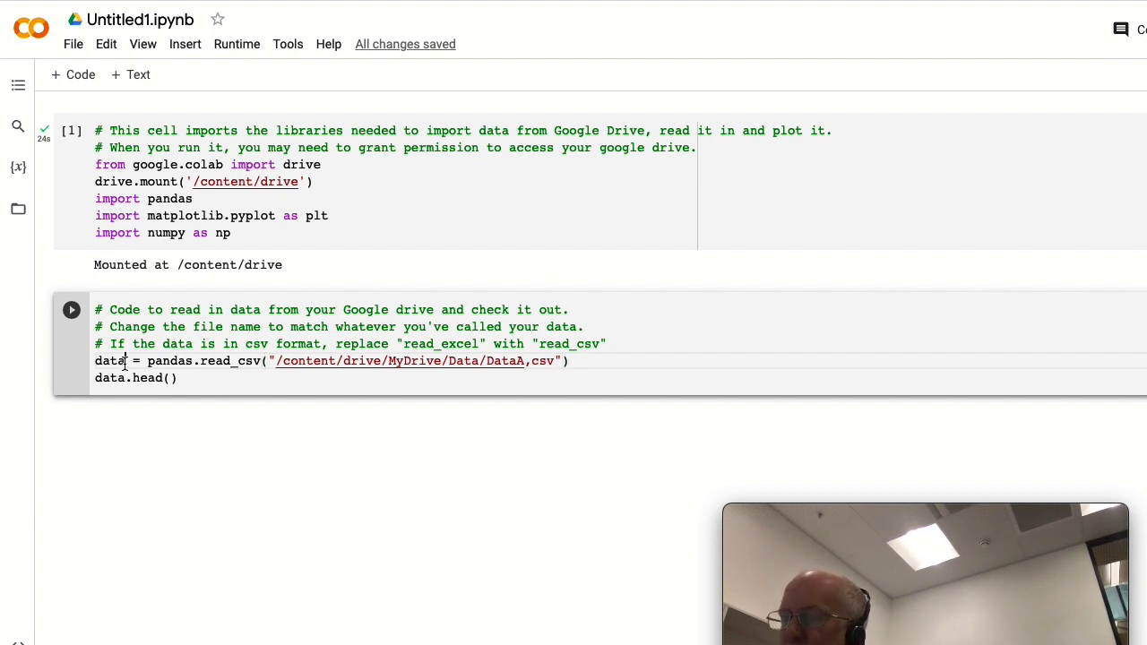
pyautogui.write('A')
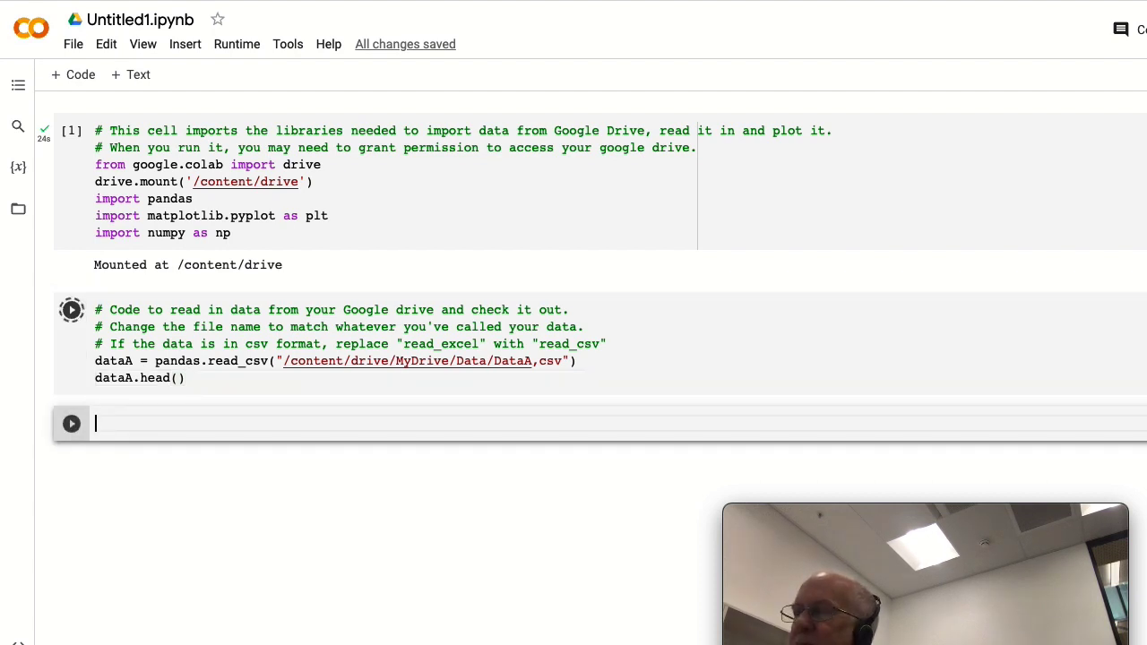
pyautogui.click(71, 310)
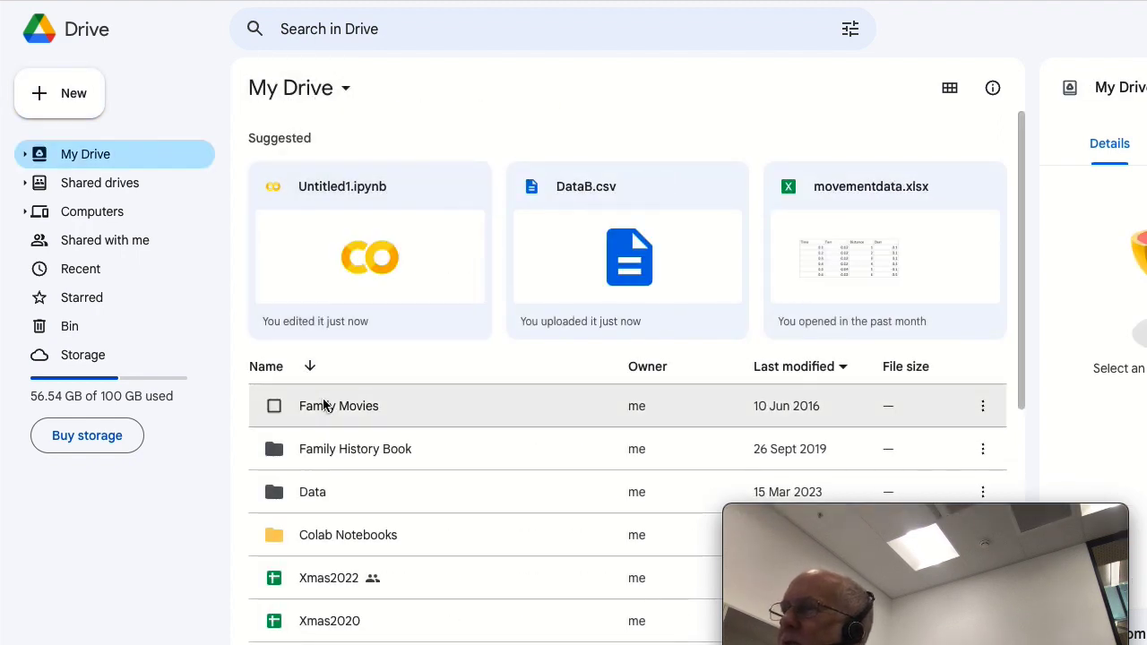
# Open the Drive Data folder to check the DataA.csv and DataB.csv file names.
pyautogui.doubleClick(312, 492)
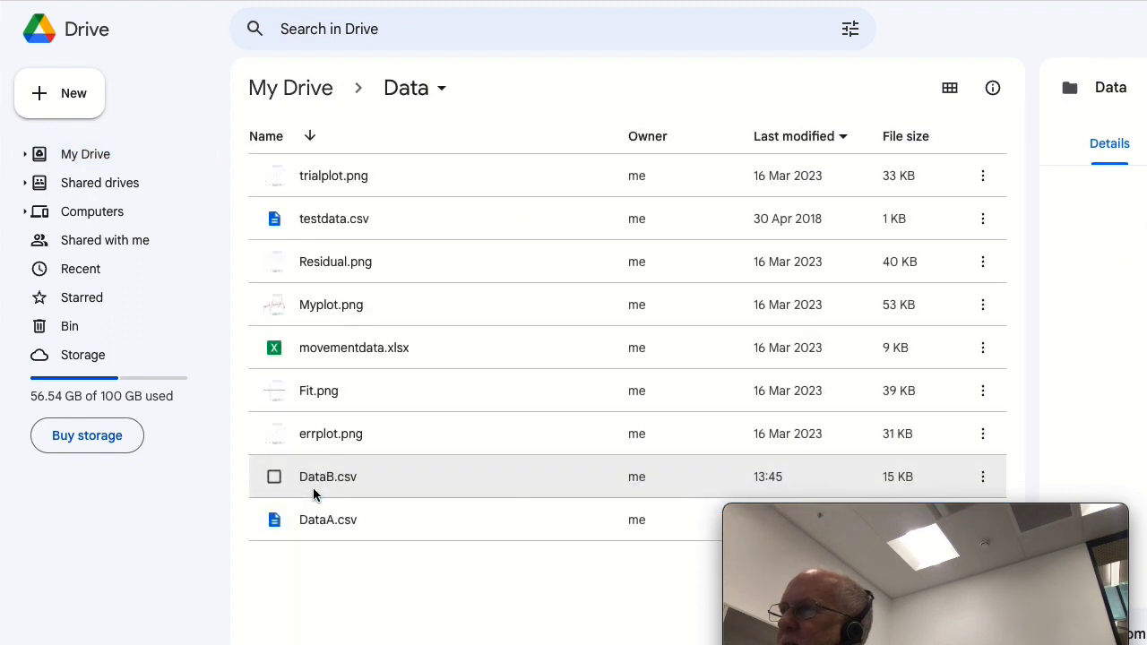
pyautogui.click(328, 520)
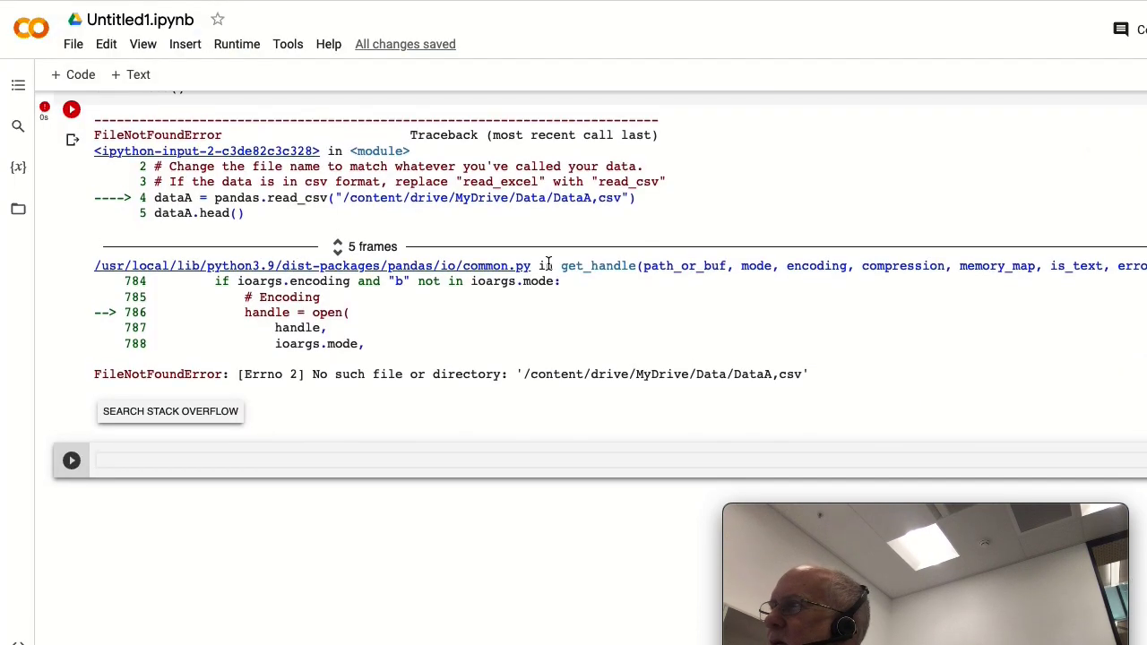
# Rerun the cell with the corrected 'DataA.csv' path and copy the dataA line.
pyautogui.scroll(-3)
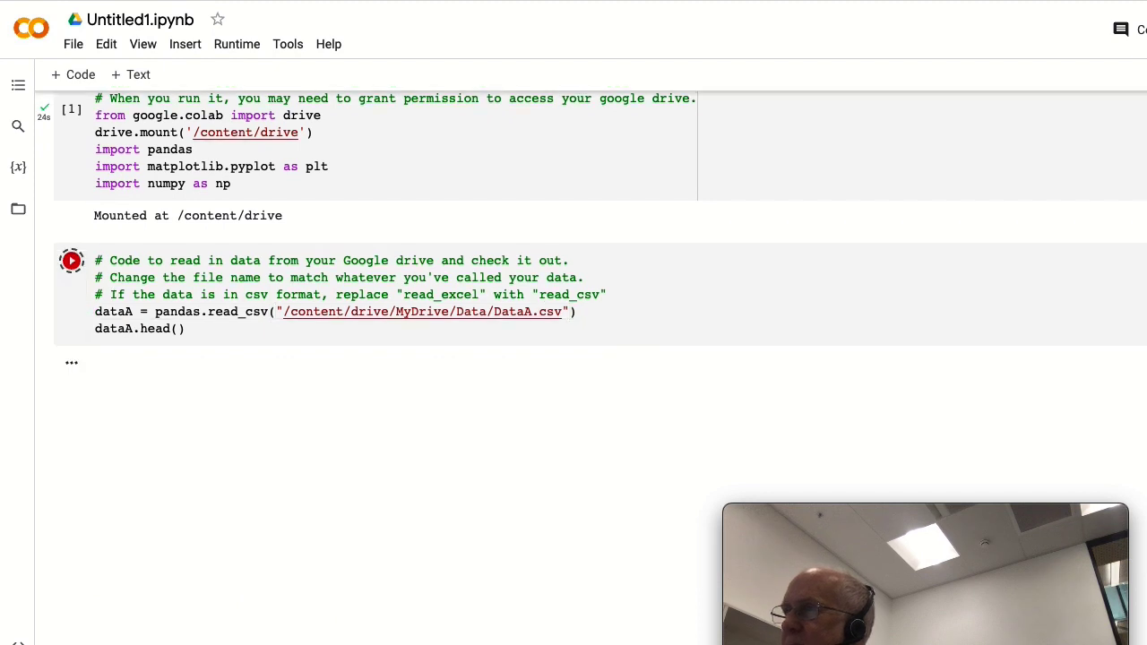
pyautogui.click(71, 261)
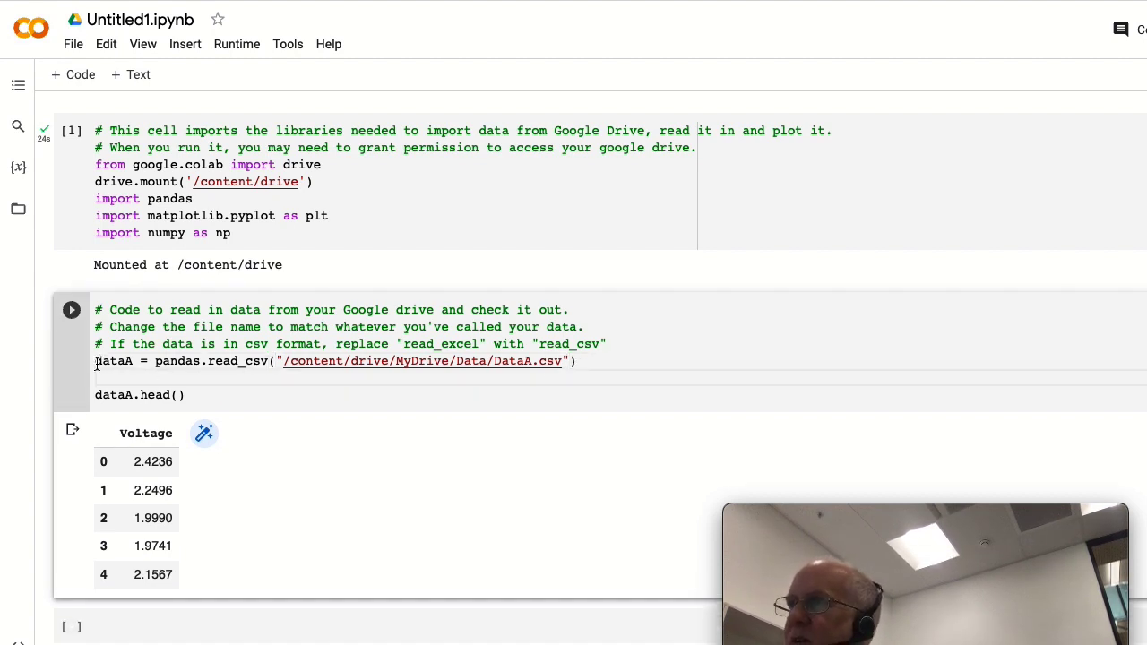
pyautogui.tripleClick(336, 360)
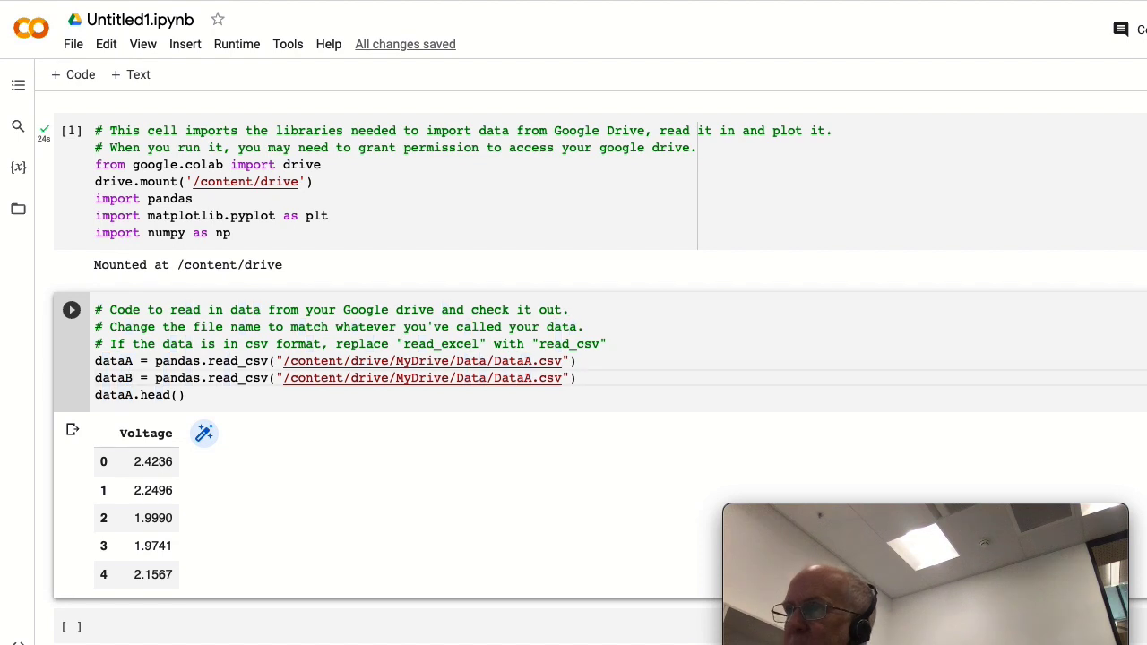
# Point the copied line at DataB.csv for dataB, run it, and start an empty cell.
pyautogui.click(525, 377)
pyautogui.write('B')
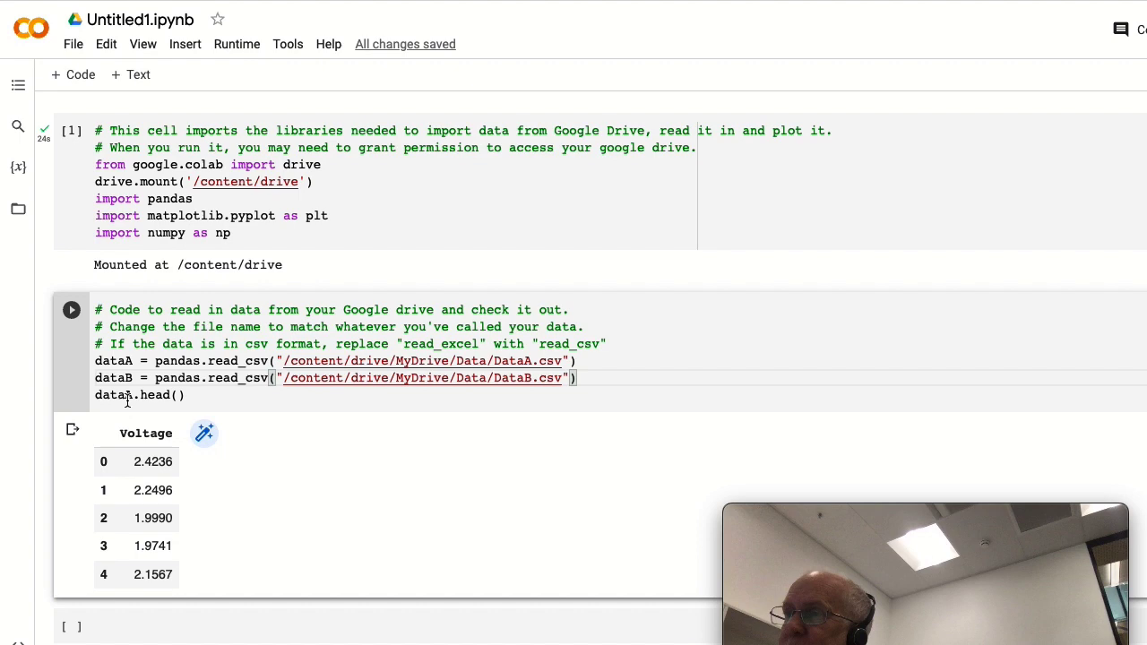
pyautogui.scroll(-3)
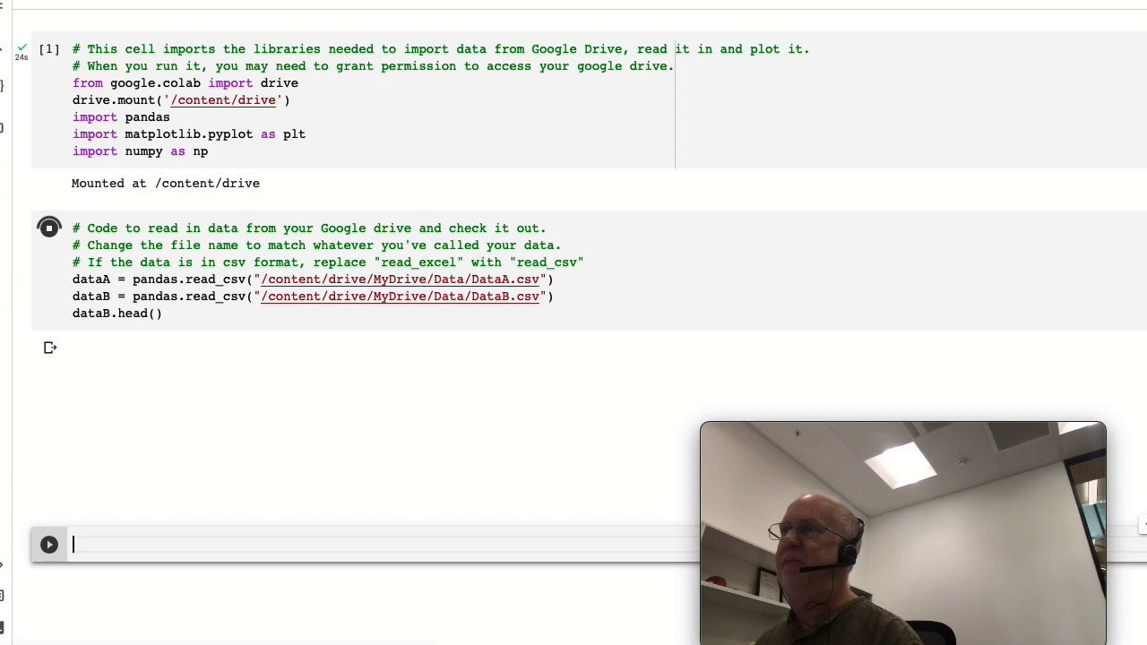
pyautogui.click(48, 227)
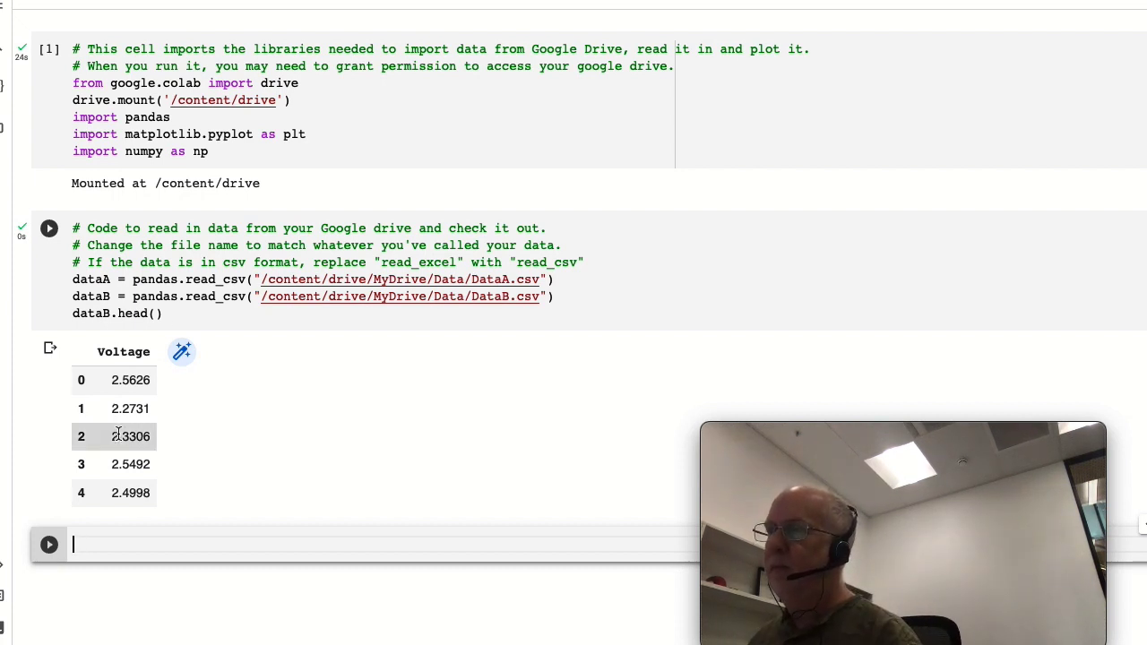
pyautogui.click(48, 228)
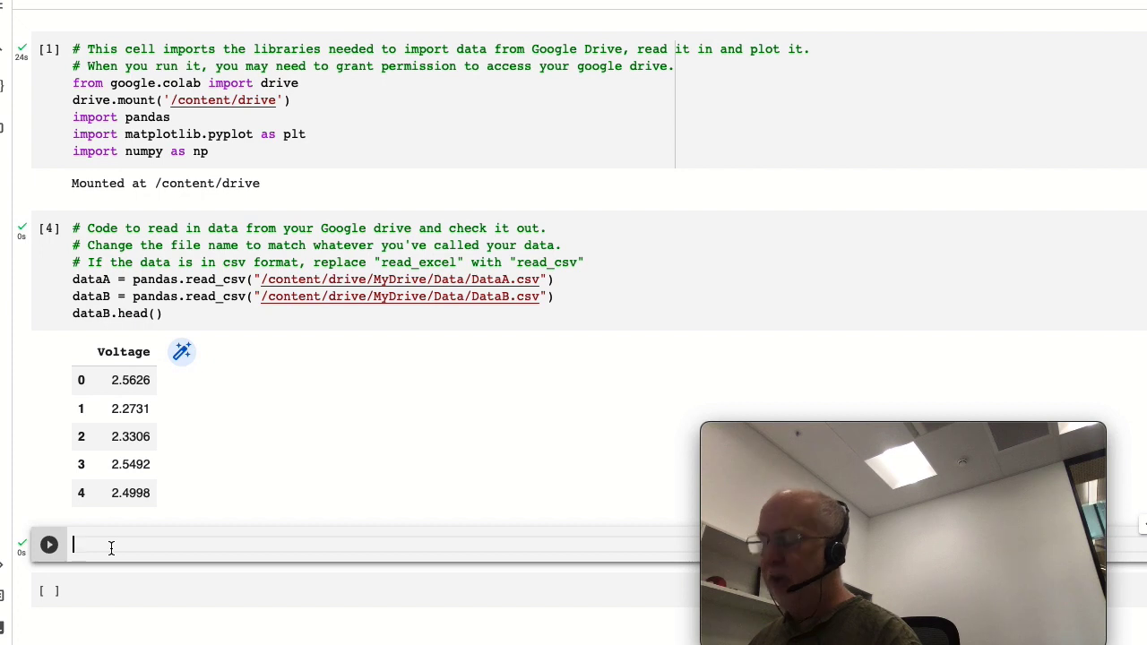
# Count rows with len(dataA) and len(dataB) (2000), then begin an average print.
pyautogui.write('len()')
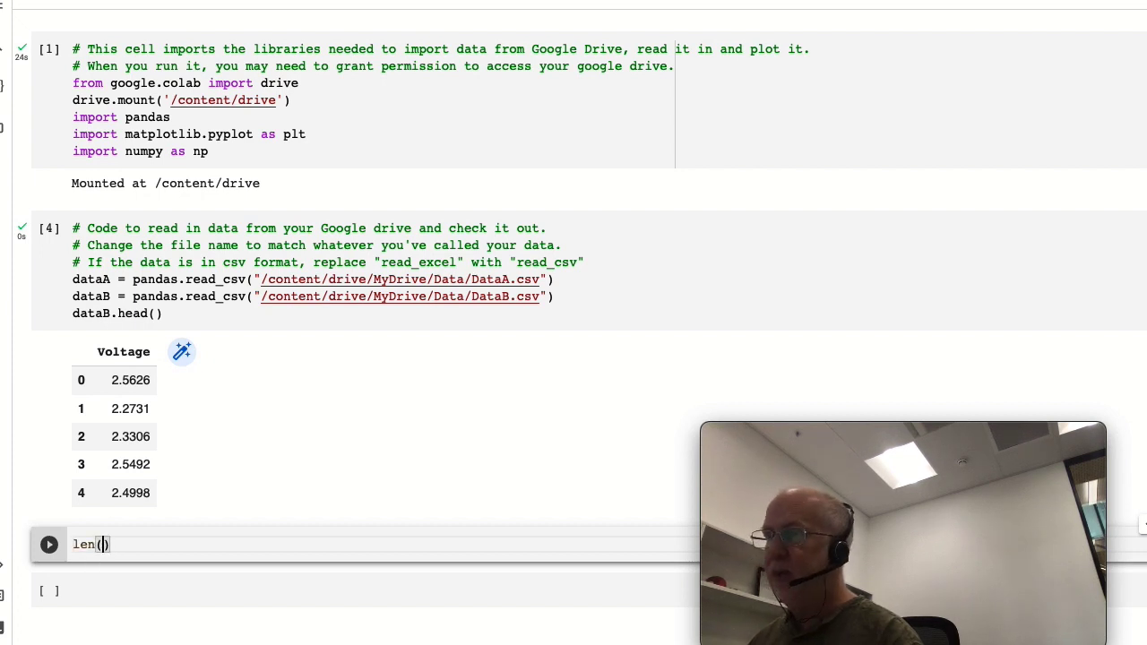
pyautogui.write('dataA')
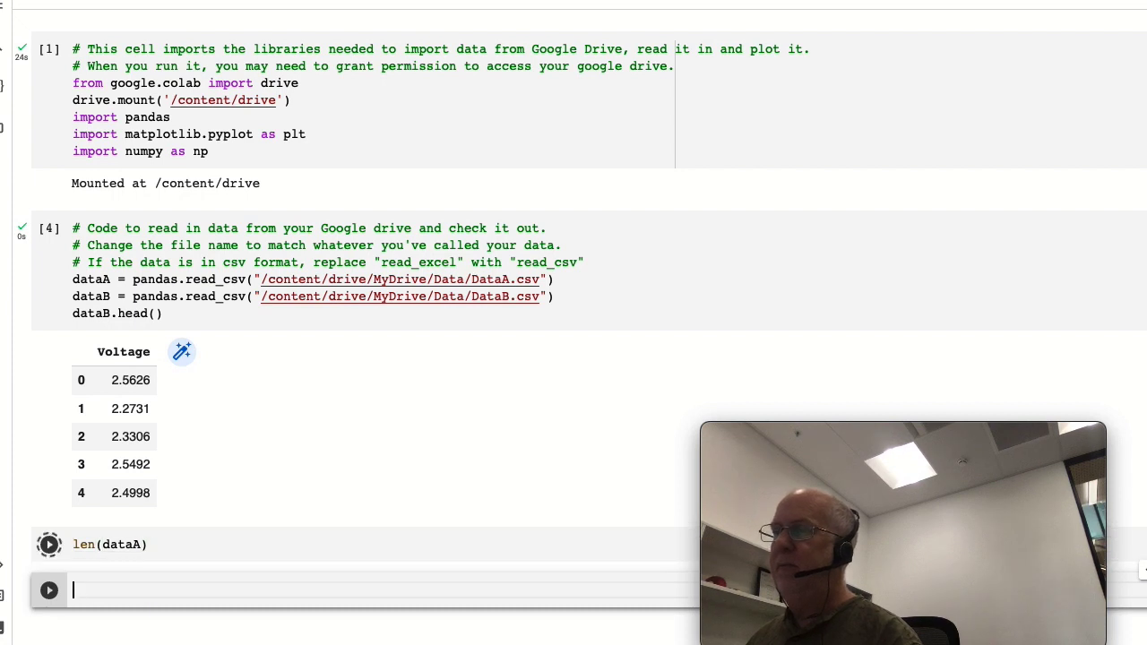
pyautogui.click(49, 544)
pyautogui.write('B')
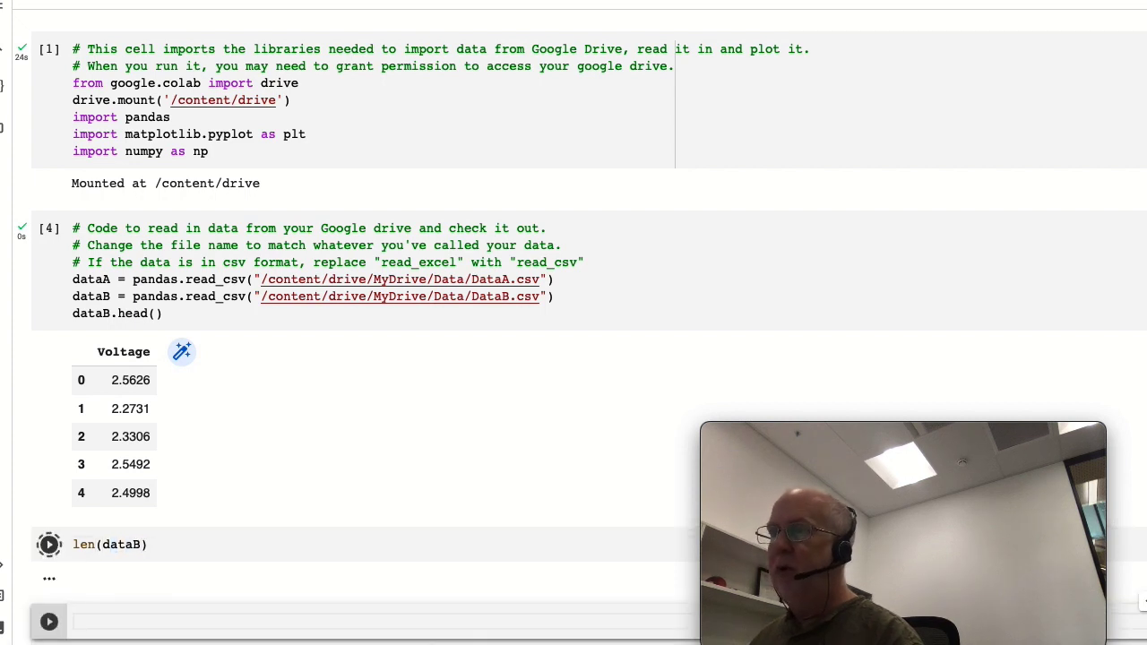
pyautogui.click(48, 544)
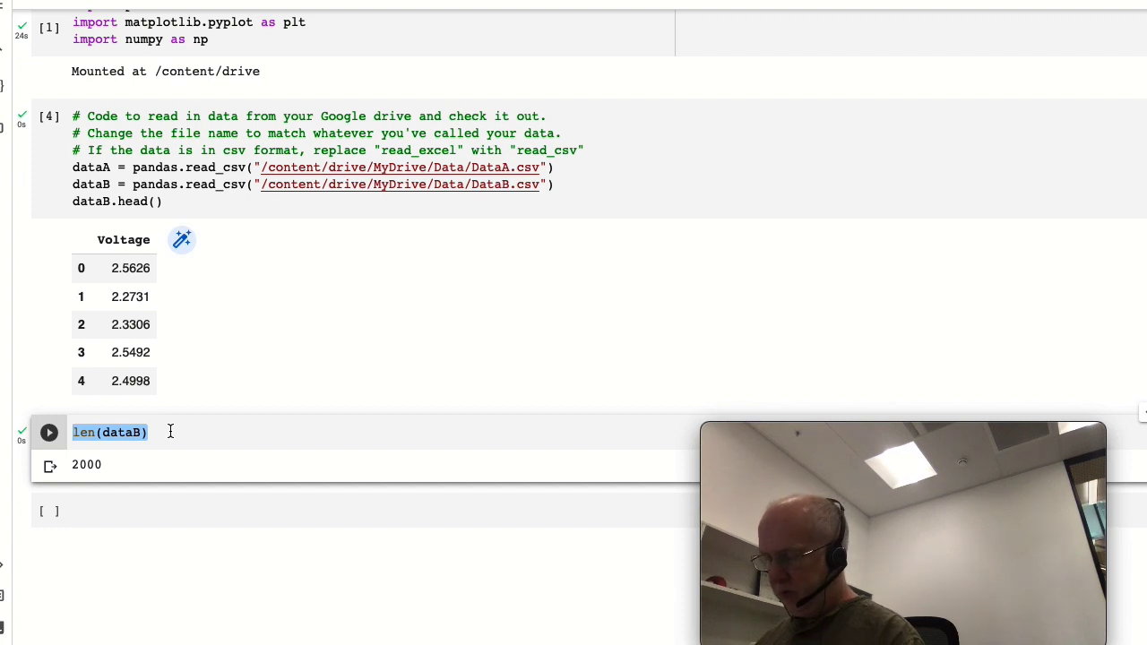
pyautogui.write('print')
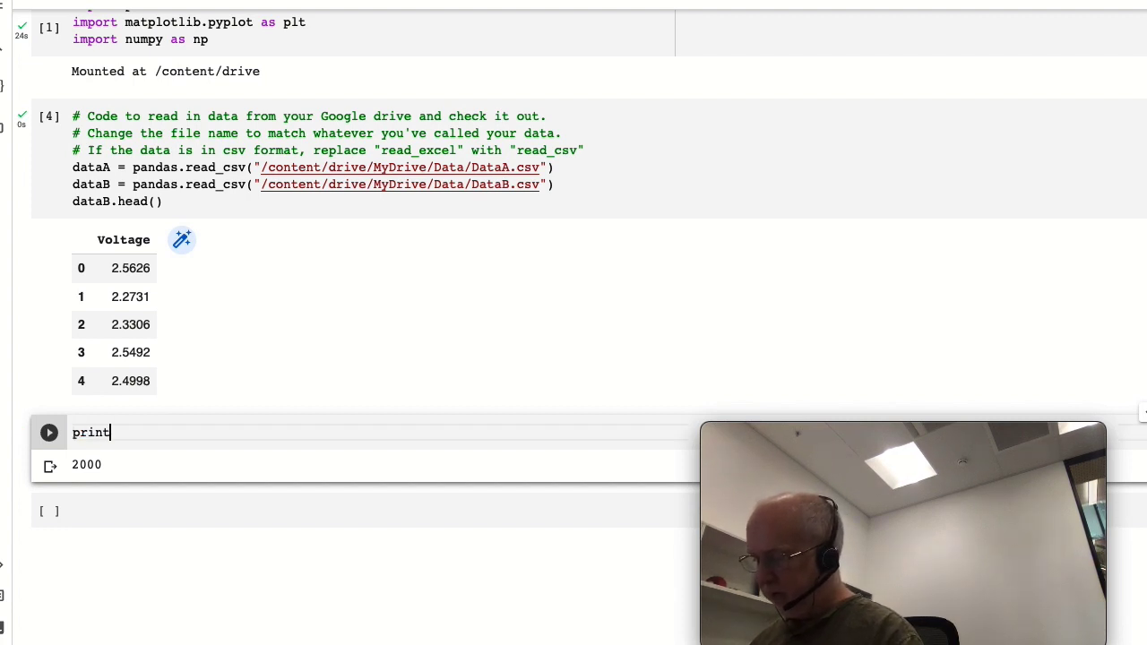
pyautogui.write('("A")')
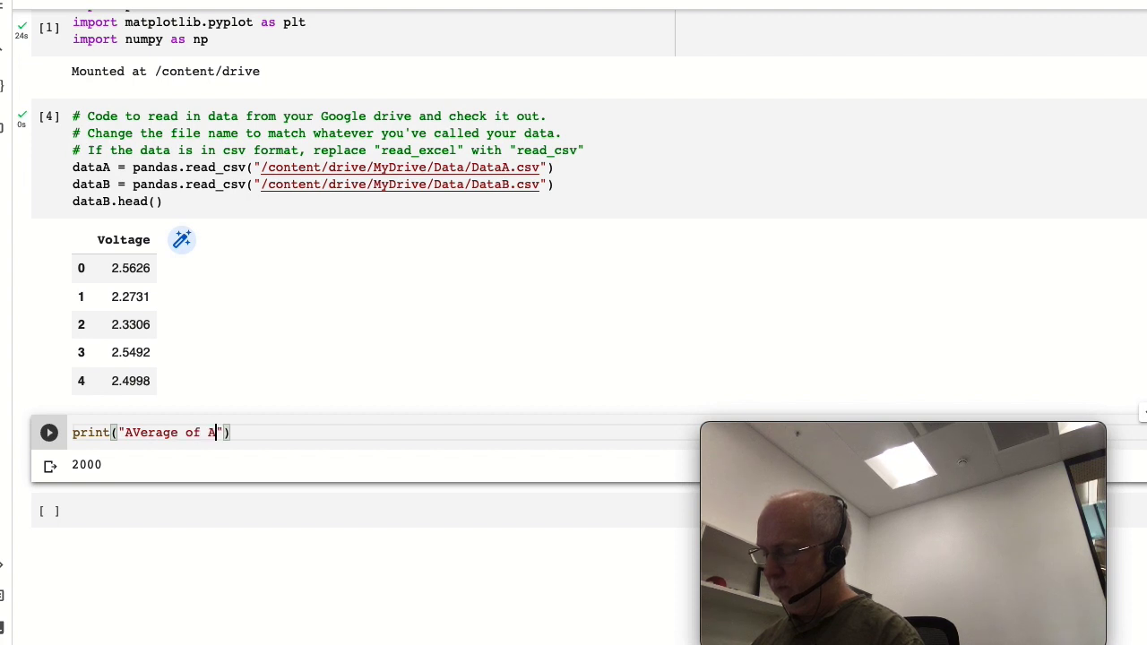
# Print "Average of A = " with np.mean(dataA.Voltage), giving 2.30676075.
pyautogui.write('= ",')
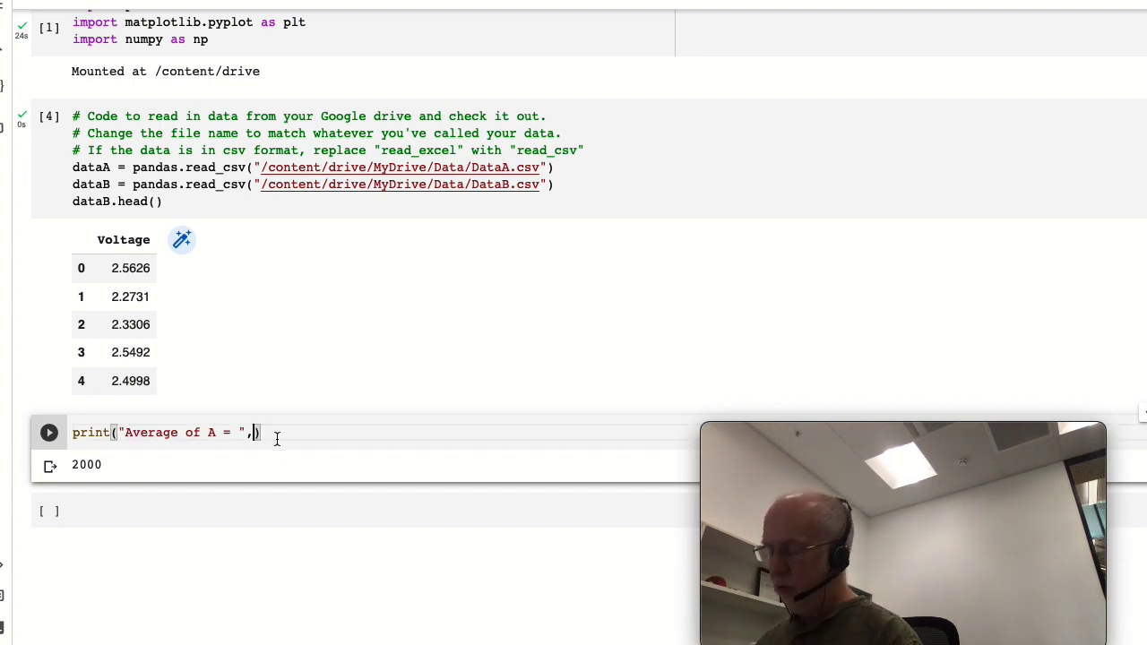
pyautogui.write('np.')
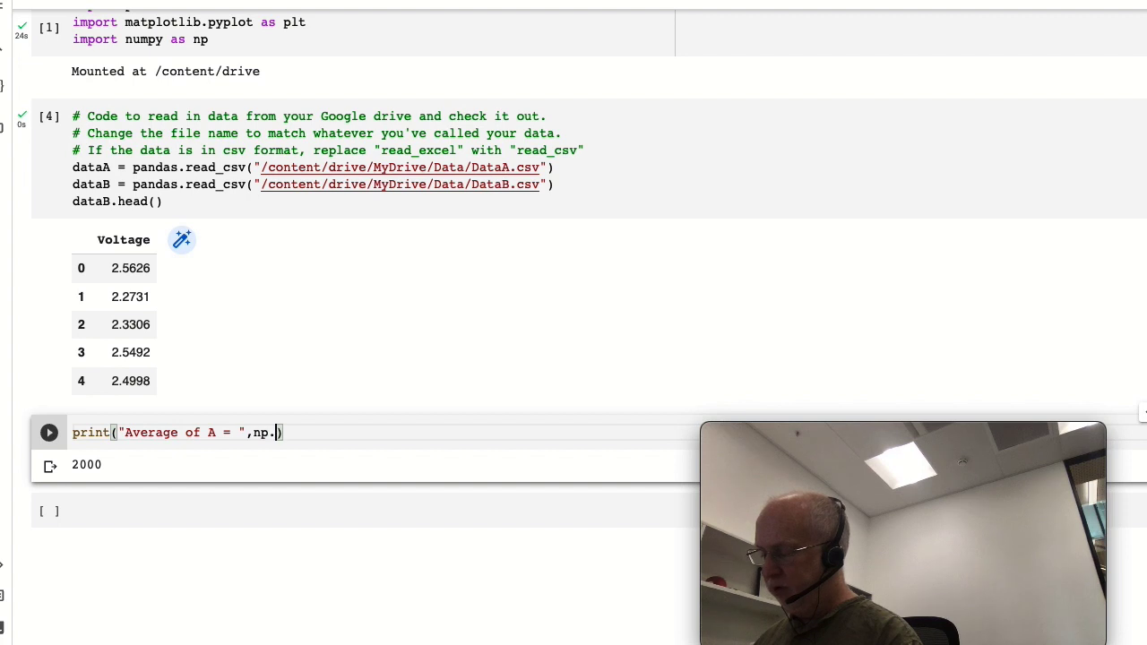
pyautogui.write('mean()')
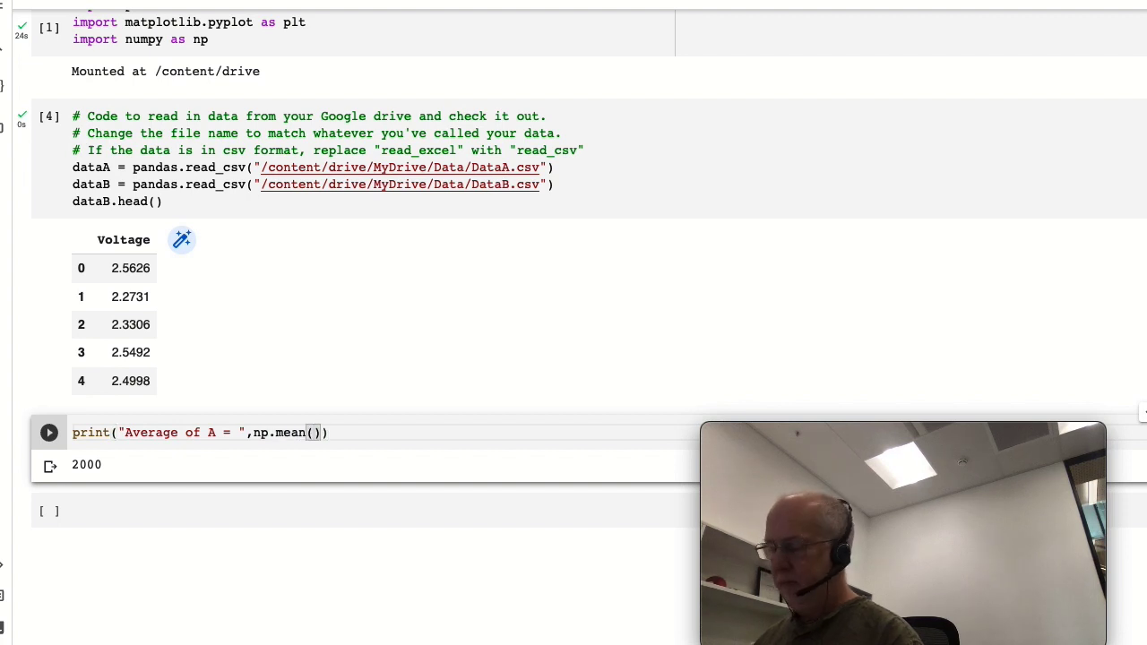
pyautogui.write('dataA')
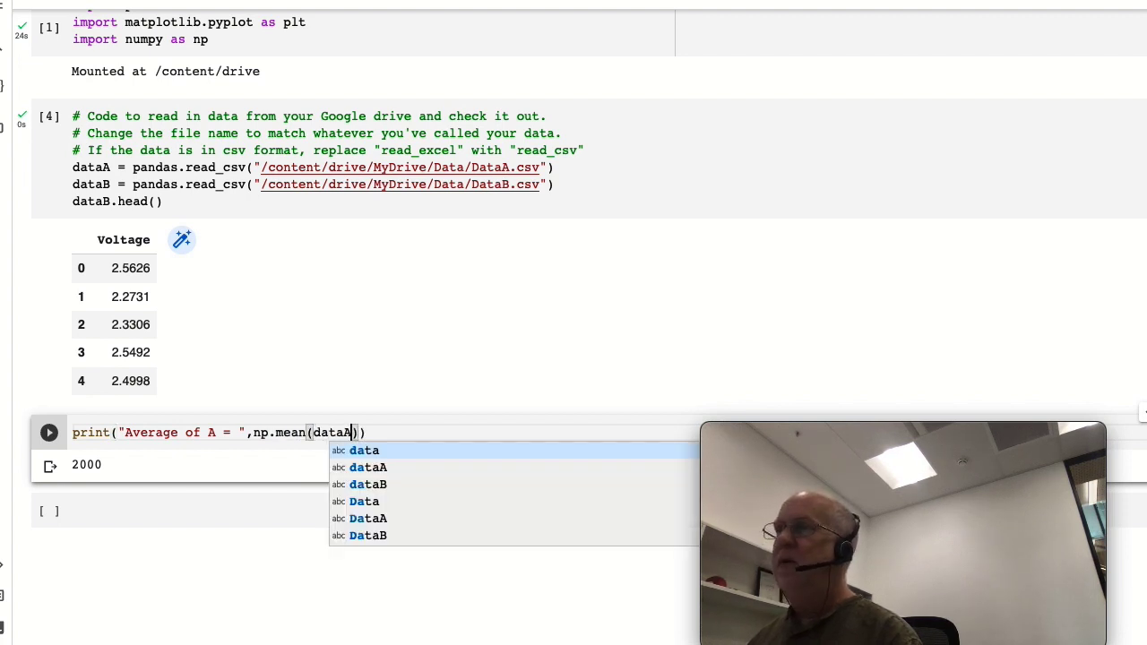
pyautogui.write('.Voltage')
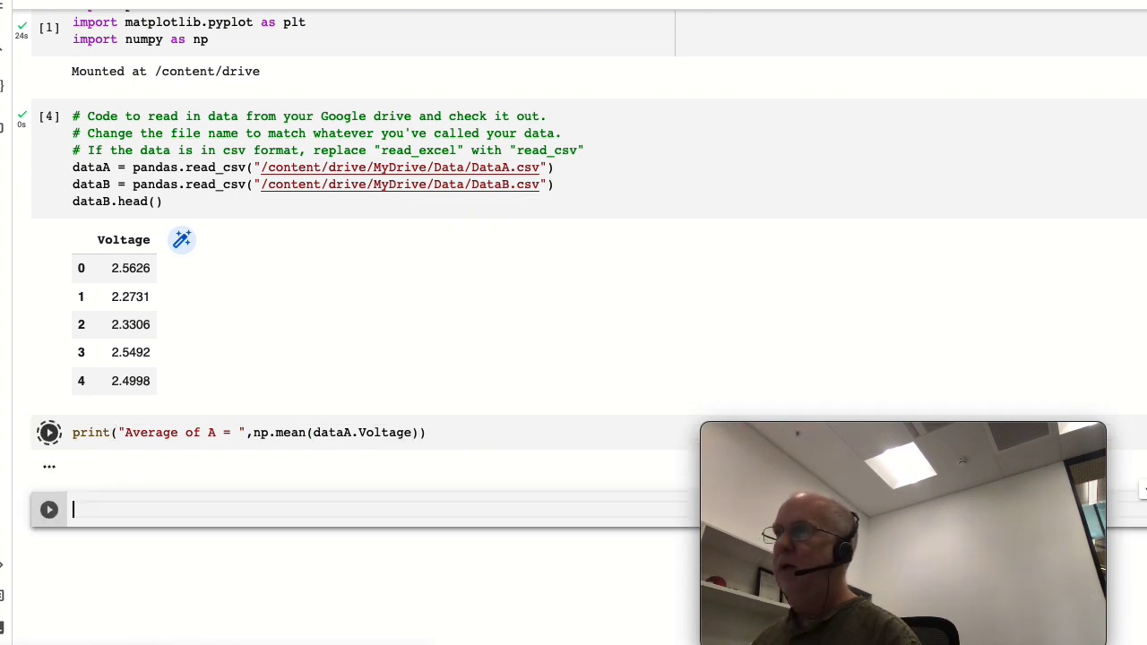
pyautogui.click(49, 432)
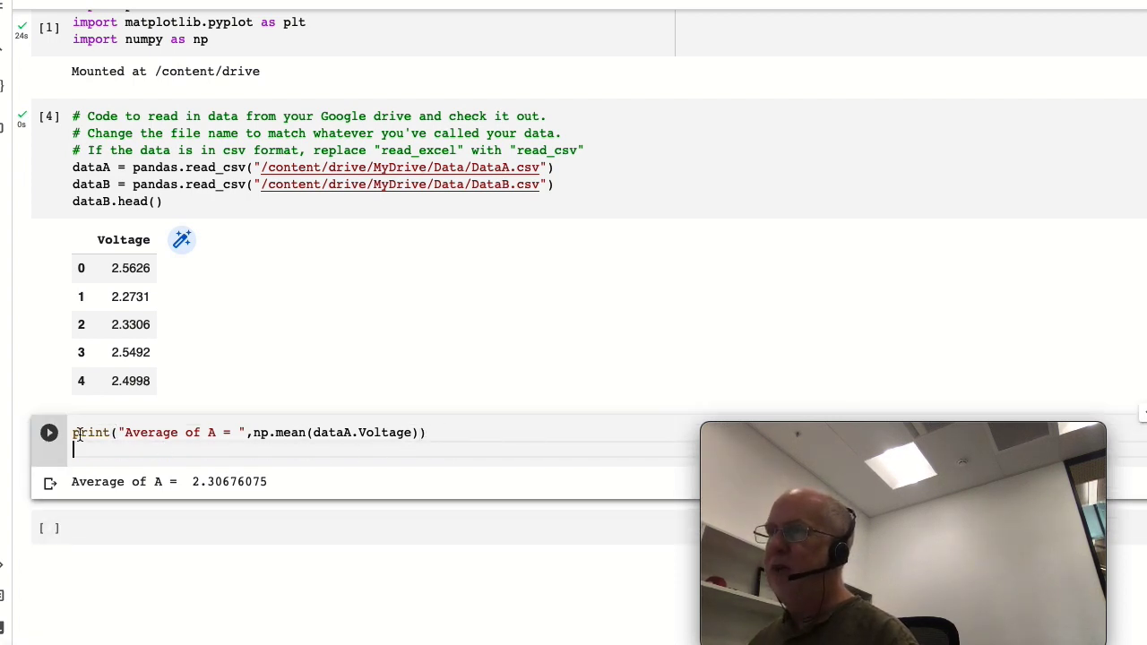
# Duplicate the average print line for dataB and run the cell to print both averages.
pyautogui.tripleClick(250, 432)
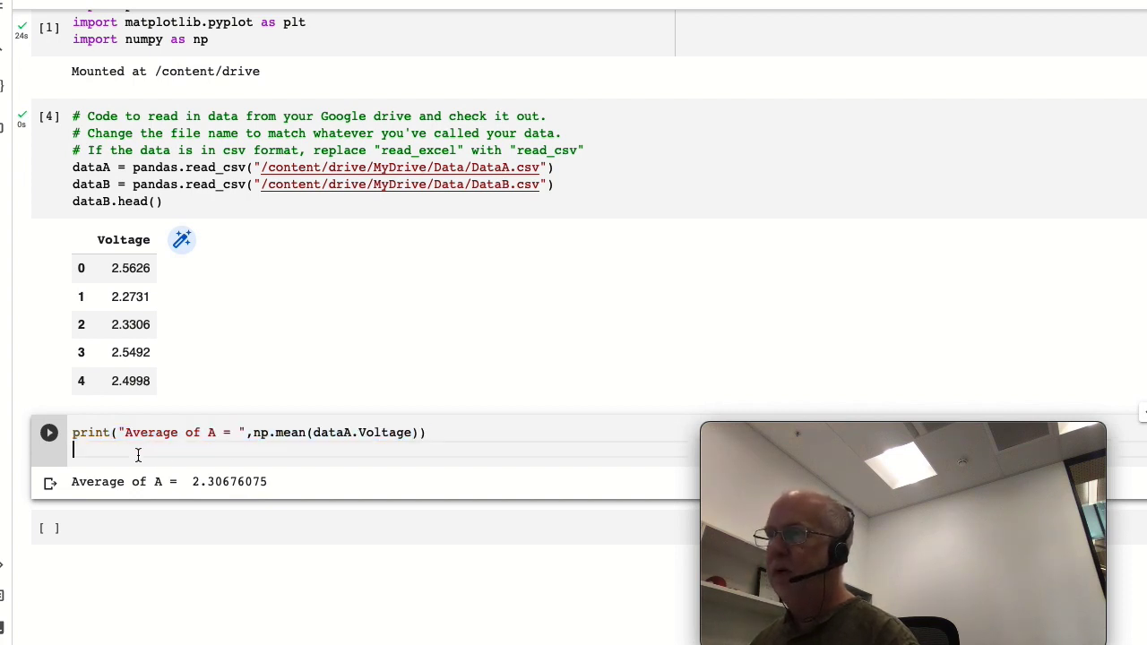
pyautogui.write('print("Average of A = ",np.mean(dataA.Voltage))')
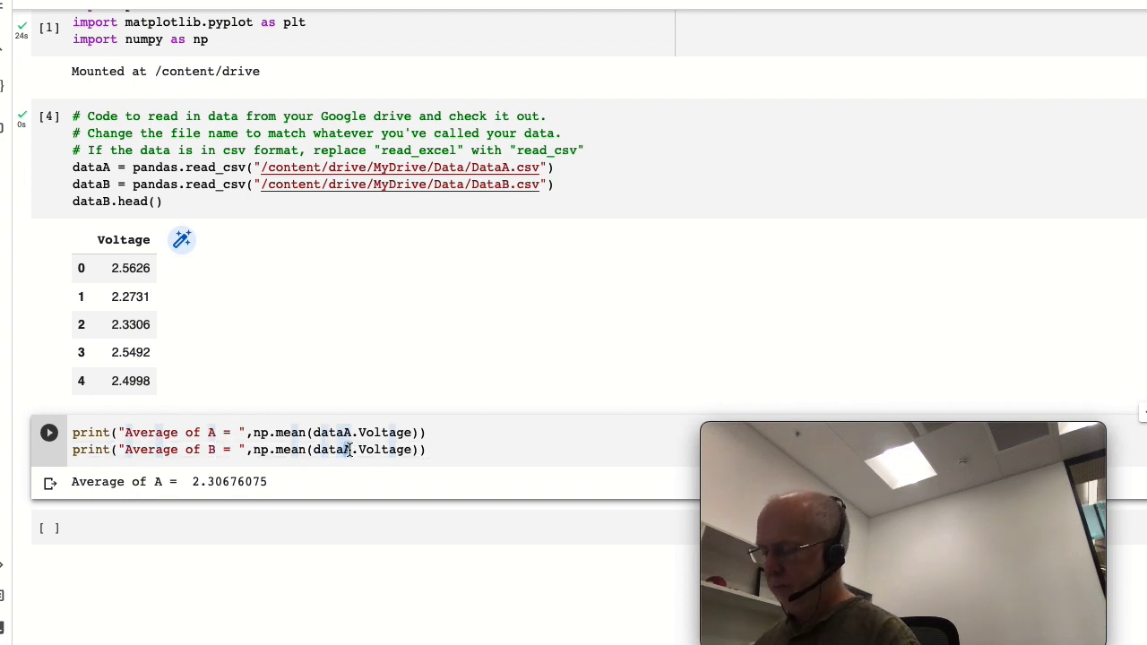
pyautogui.click(48, 432)
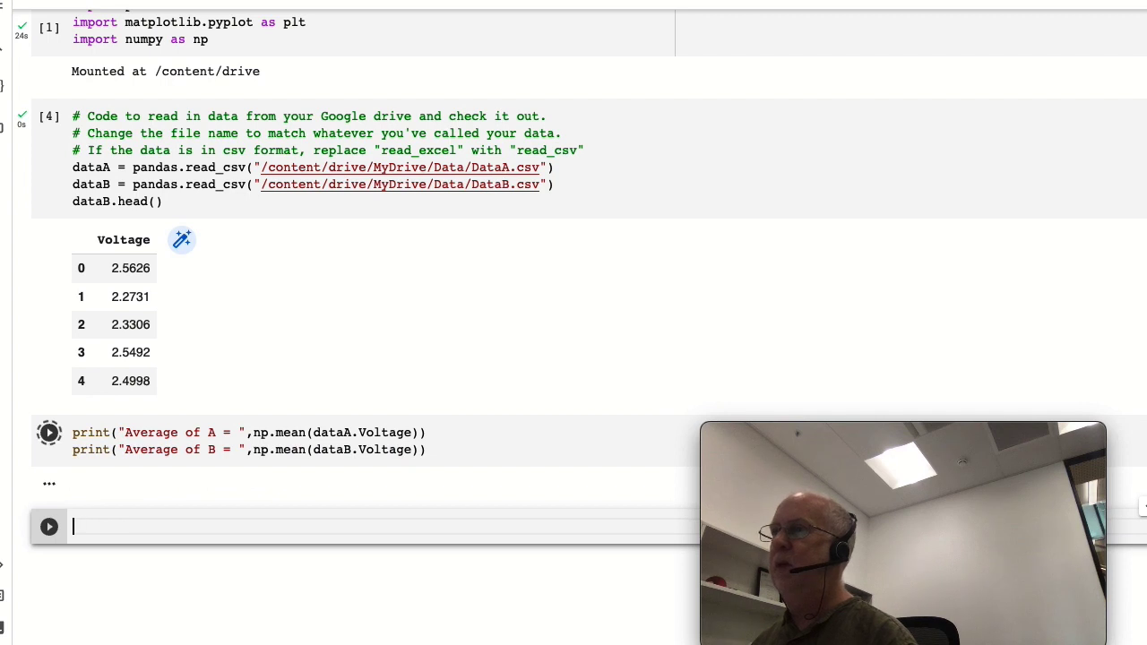
pyautogui.click(49, 433)
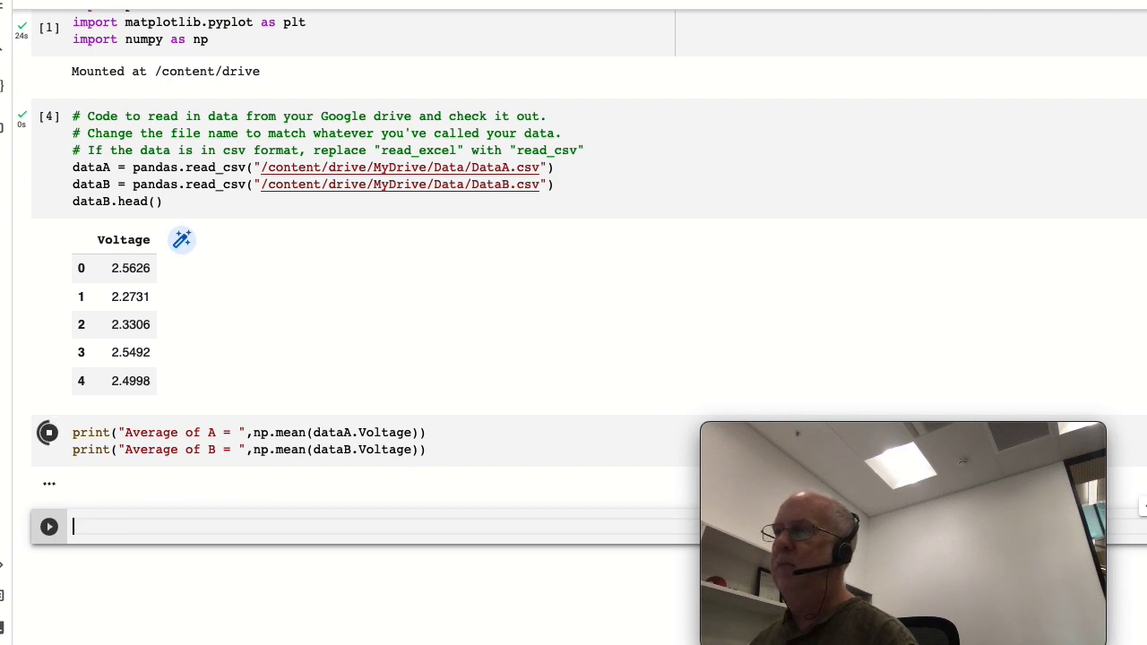
pyautogui.click(48, 432)
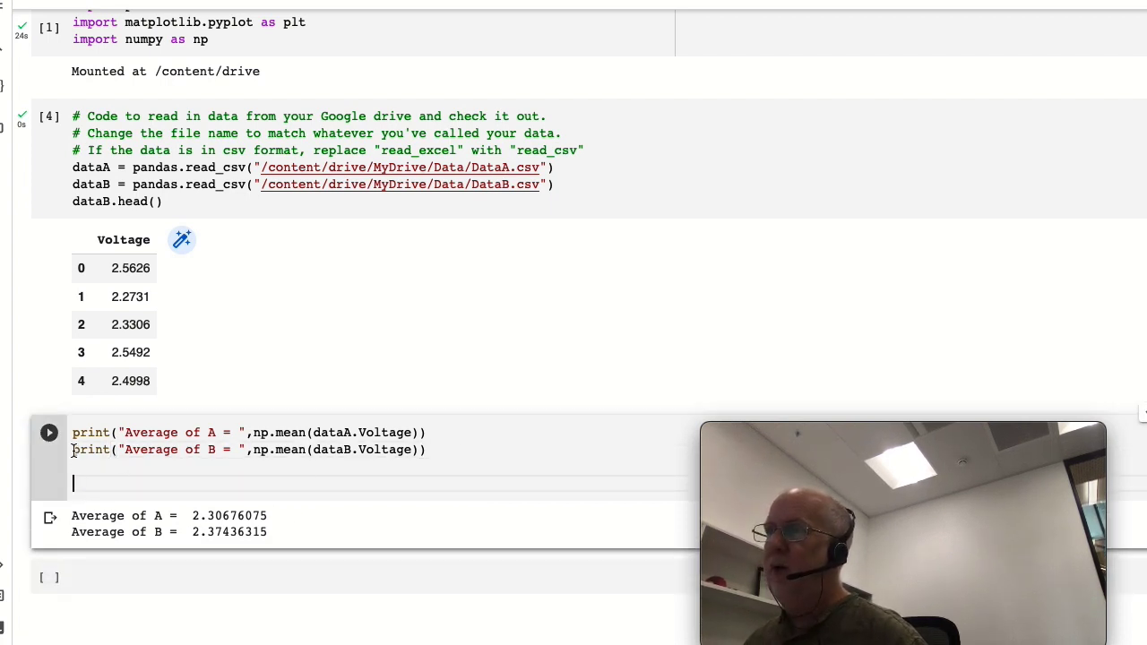
# Add 'Standard Deviation' print lines using np.std(dataA.Voltage) and np.std(dataB.Voltage).
pyautogui.moveTo(74, 432); pyautogui.dragTo(416, 449)
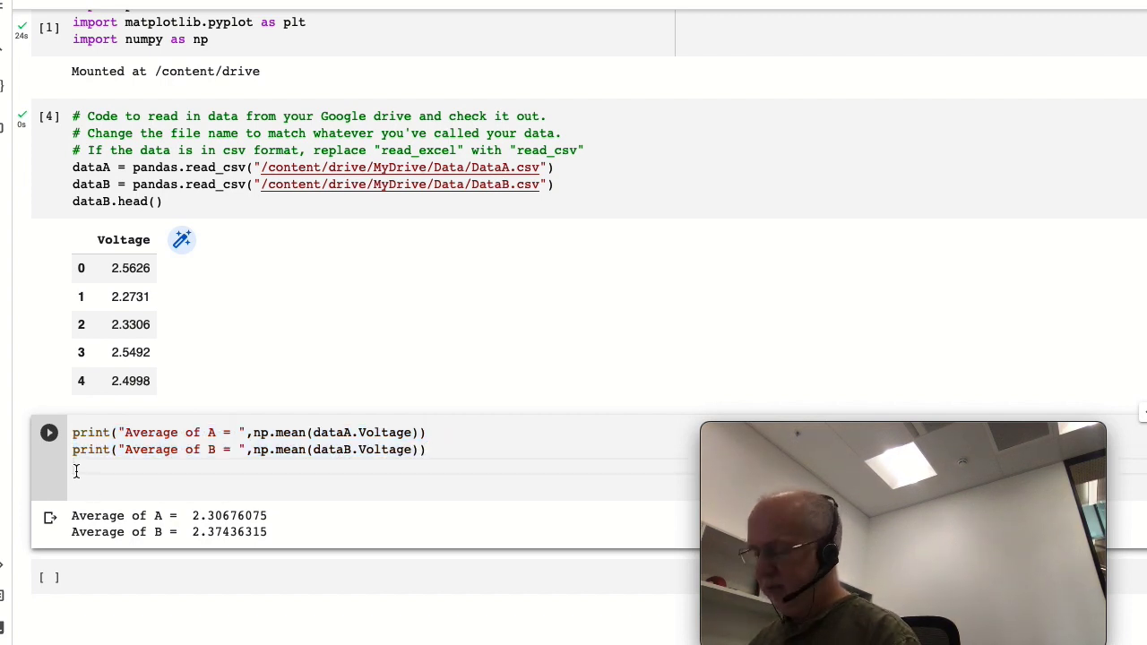
pyautogui.write('print("Average of A = ",np.mean(dataA.Voltage))')
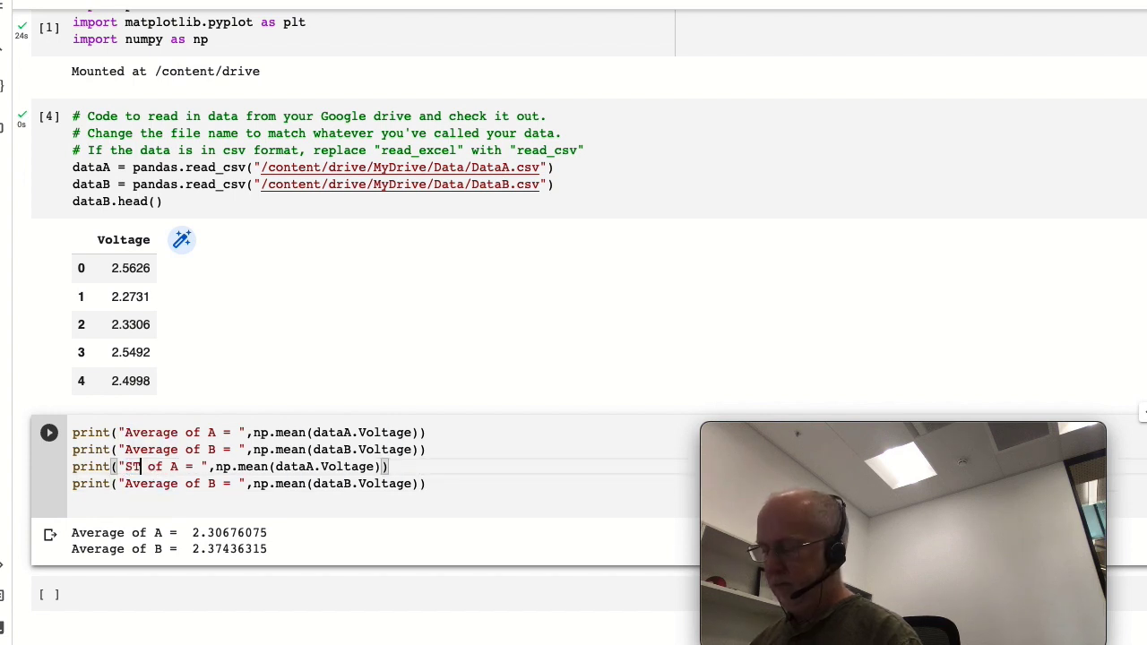
pyautogui.write('andard De')
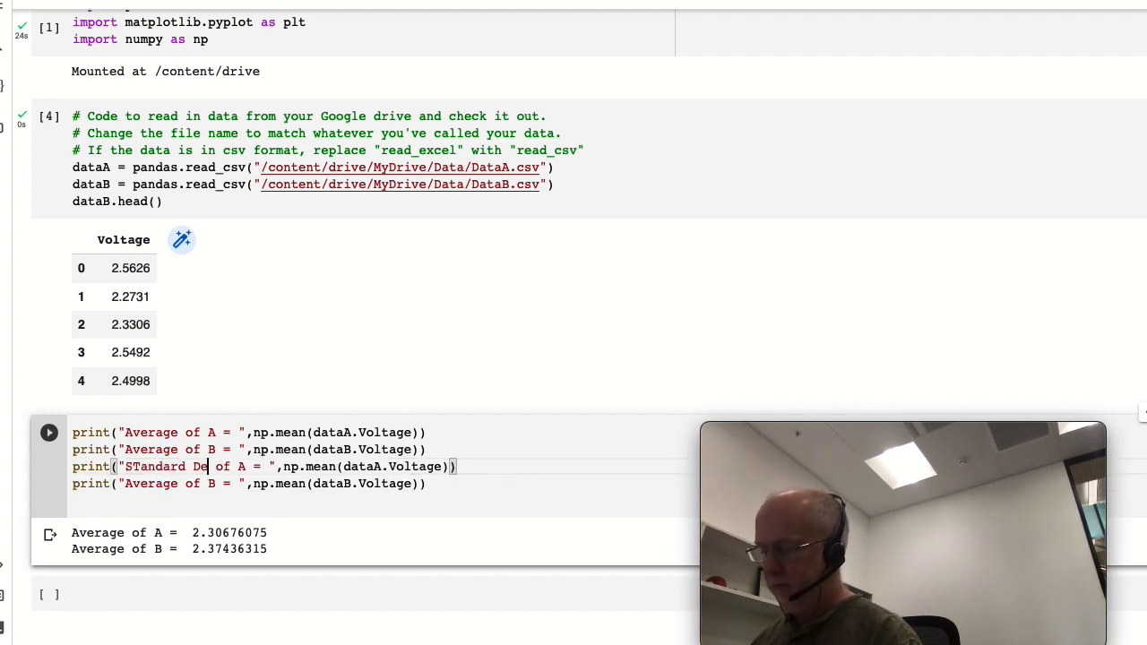
pyautogui.write('viation')
pyautogui.click(249, 483)
pyautogui.write('s')
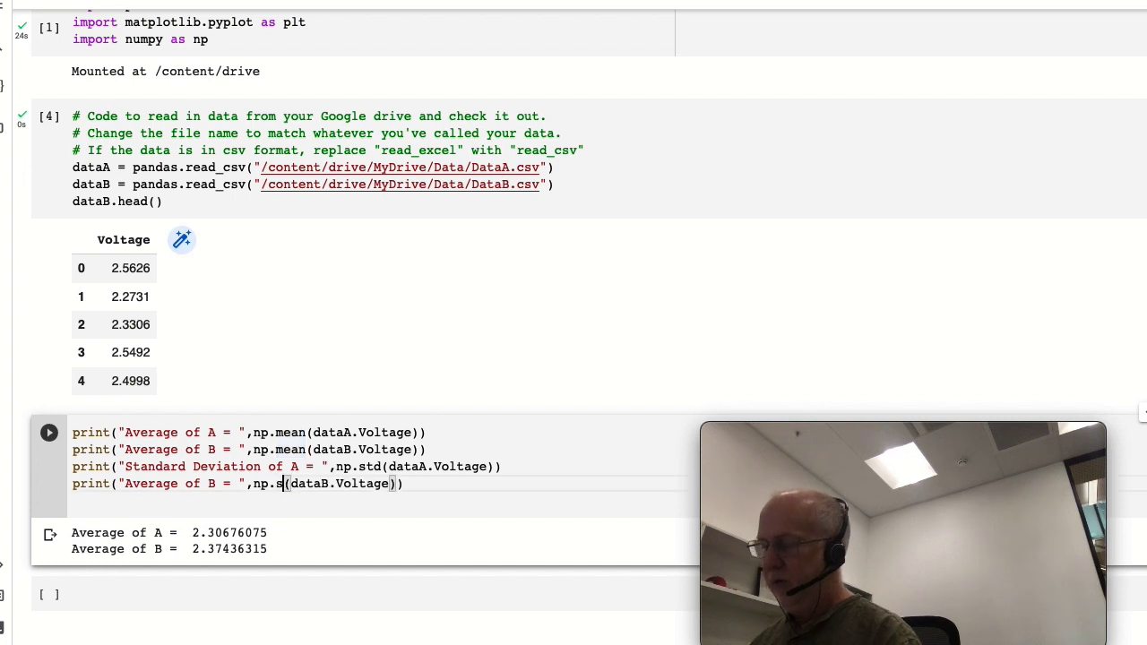
pyautogui.write('td')
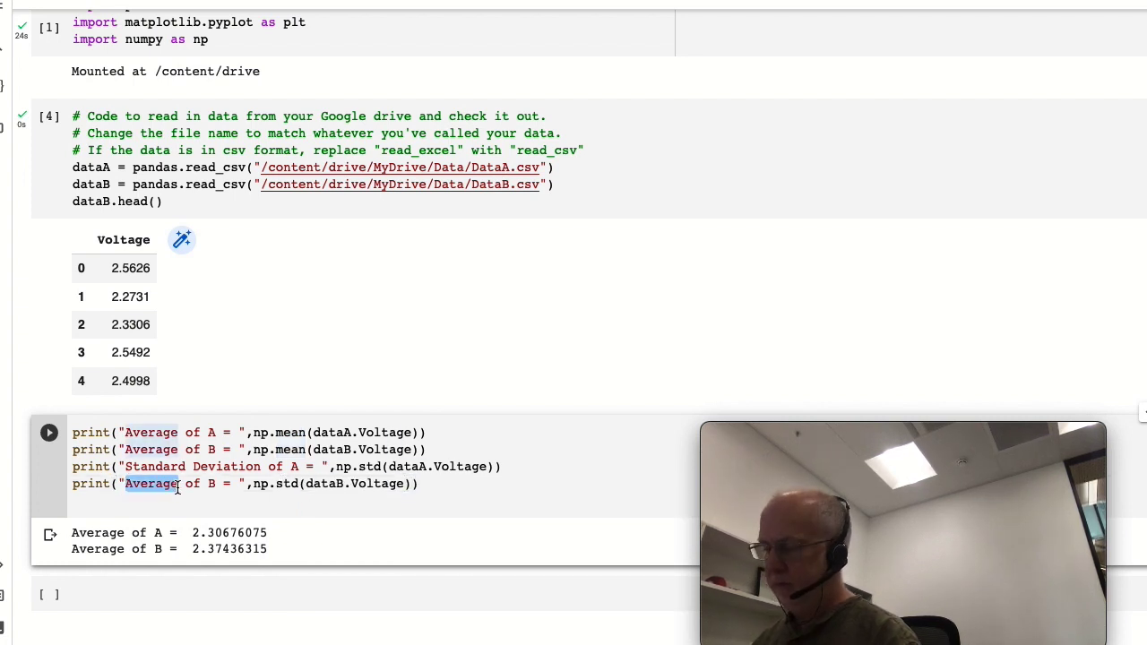
pyautogui.write('STandard Deviation')
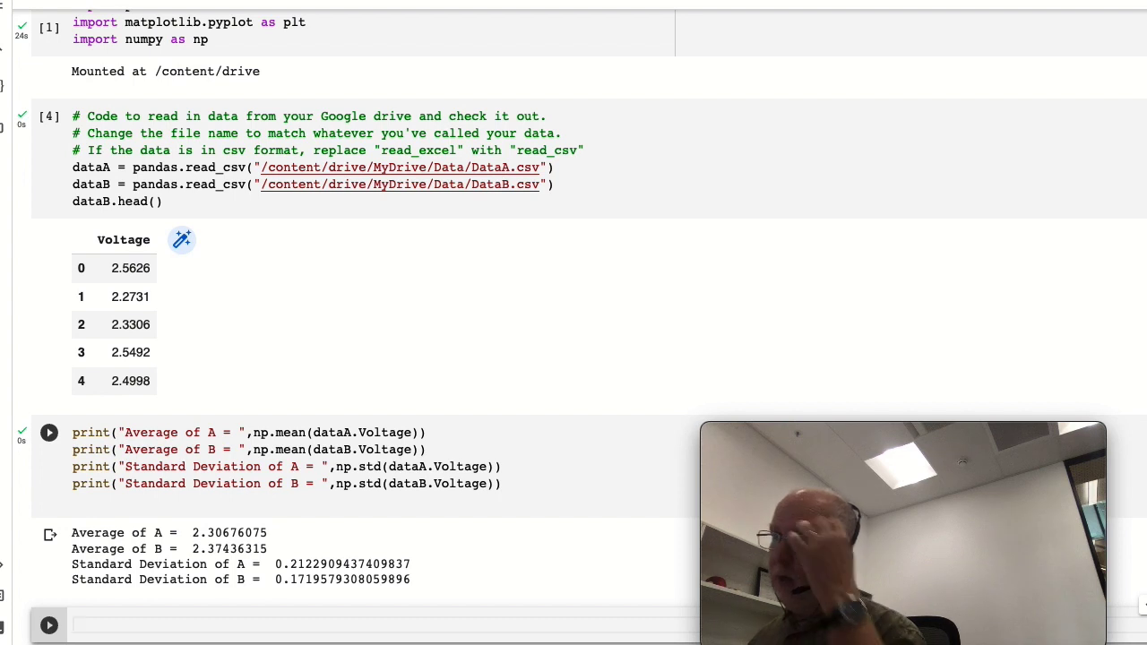
# Scroll down to the statistics cell.
pyautogui.scroll(-3)
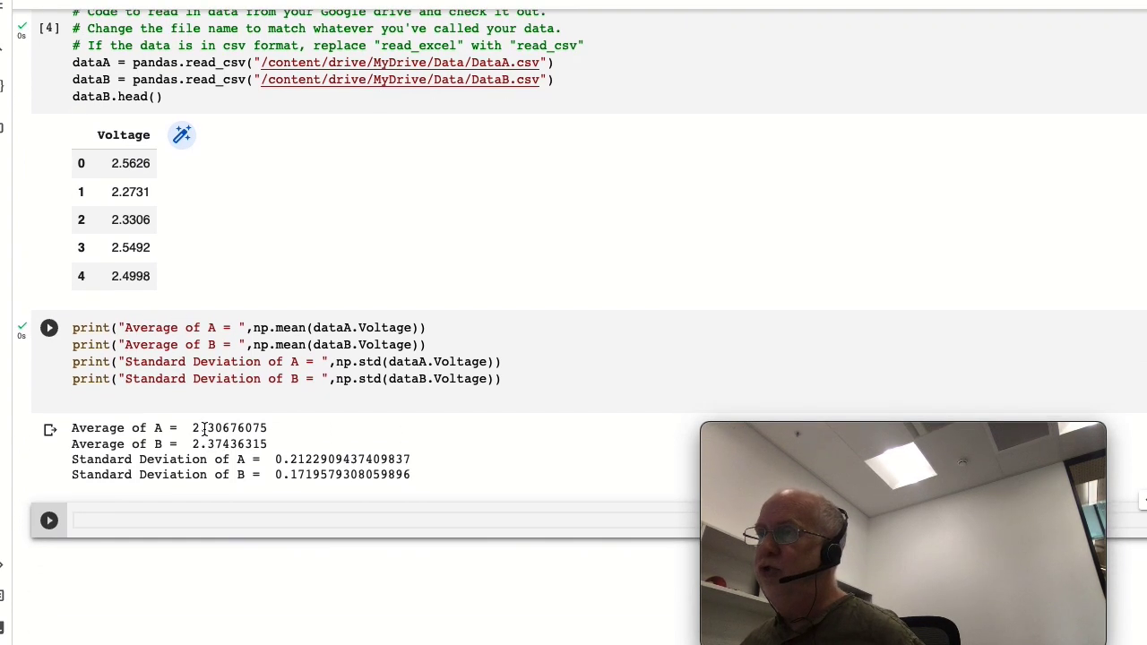
pyautogui.moveTo(314, 459)
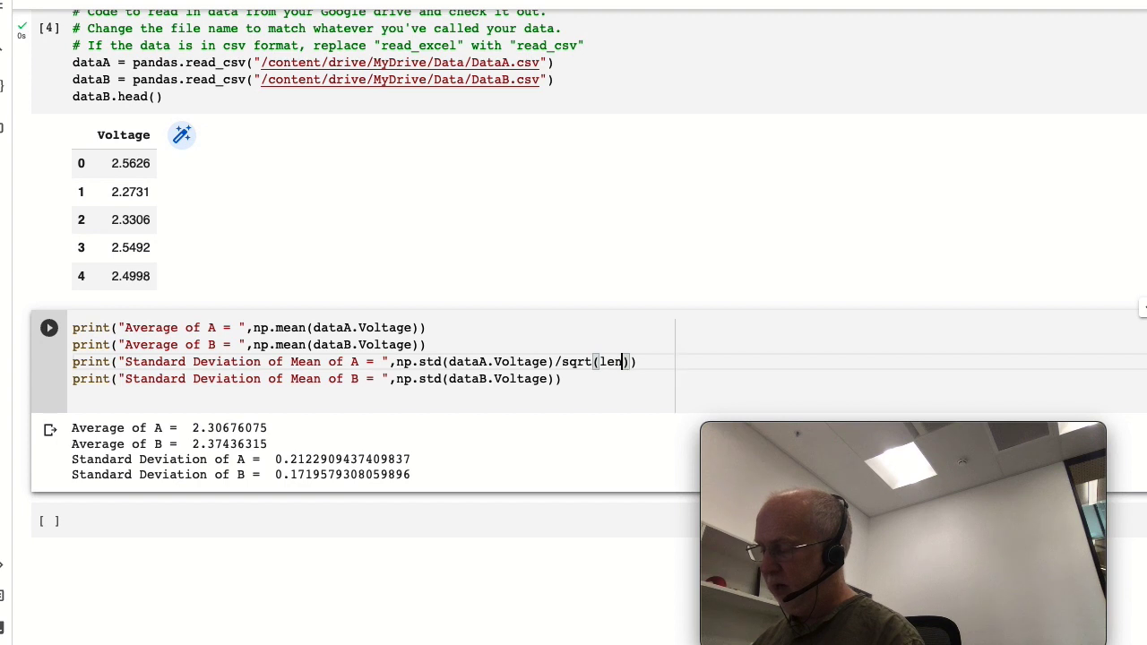
# Complete the /sqrt(len(dataA)) divisor and select it to reuse on the B line.
pyautogui.write('(dataA')
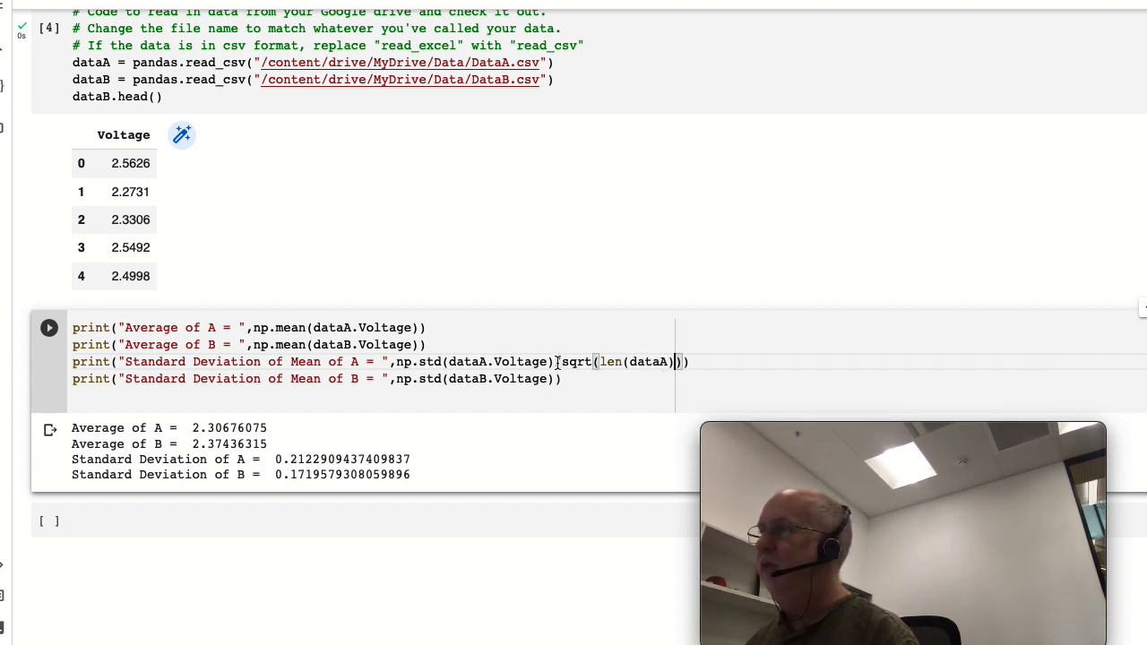
pyautogui.moveTo(555, 361); pyautogui.dragTo(680, 361)
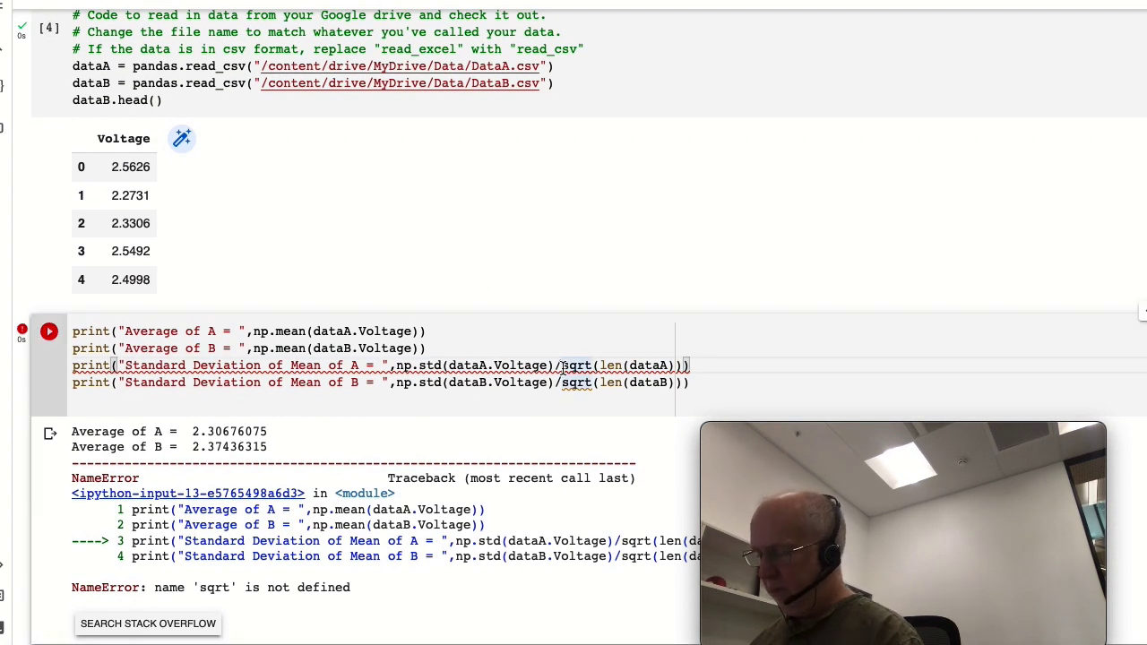
# Change both divisors to math.sqrt, import math, and rerun the statistics cell.
pyautogui.write('math.')
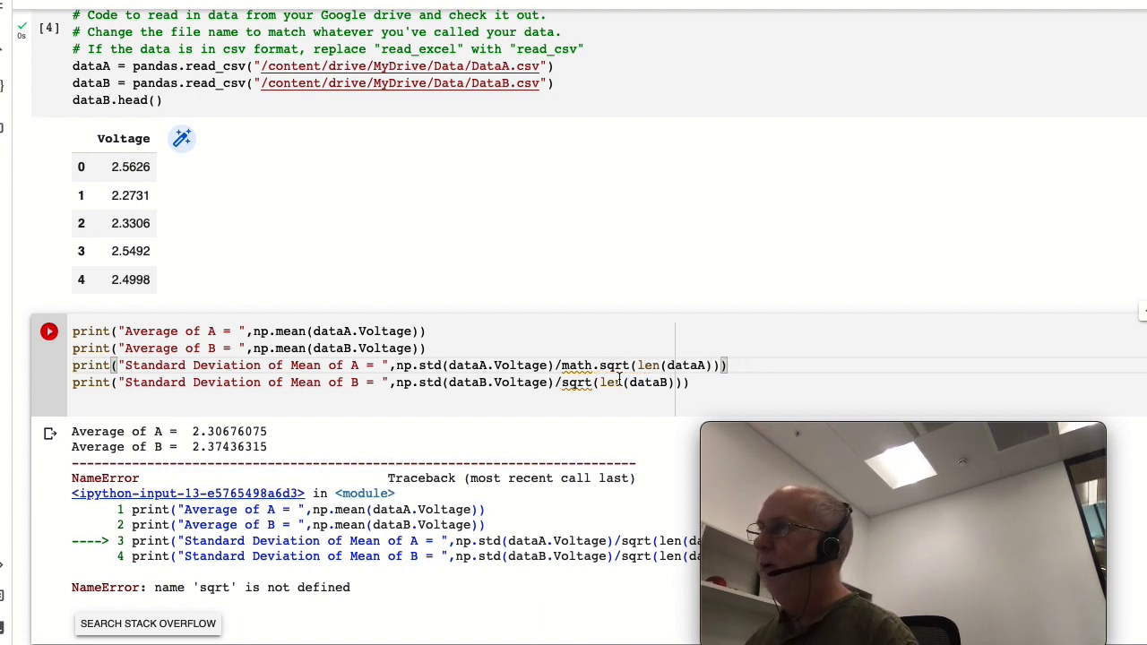
pyautogui.write('mt')
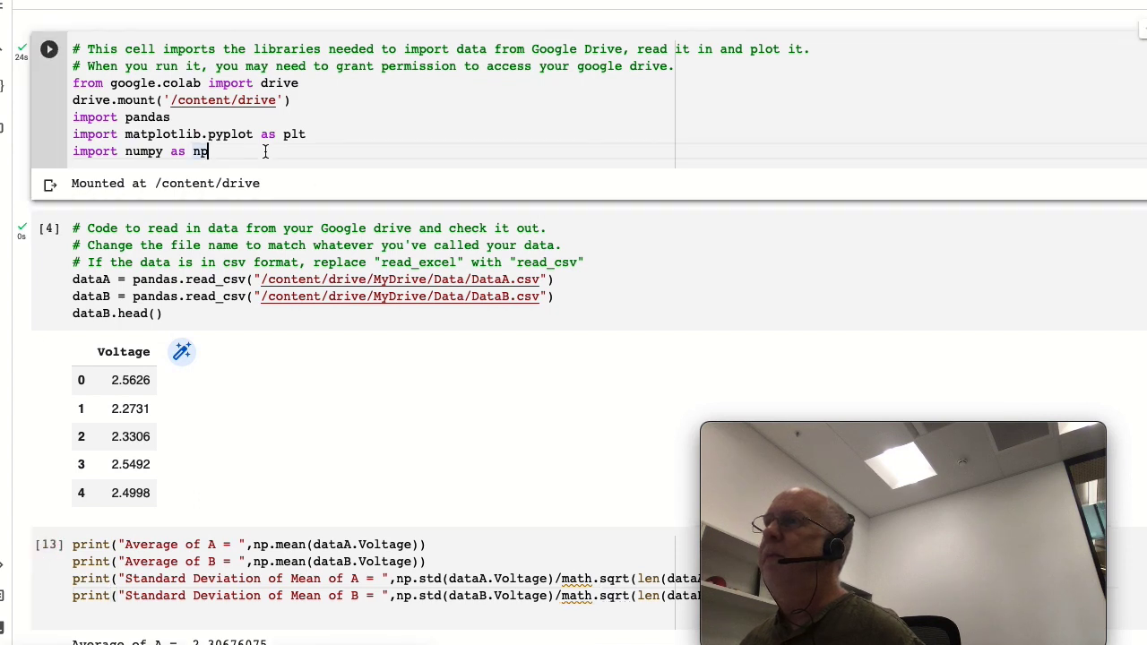
pyautogui.write('im')
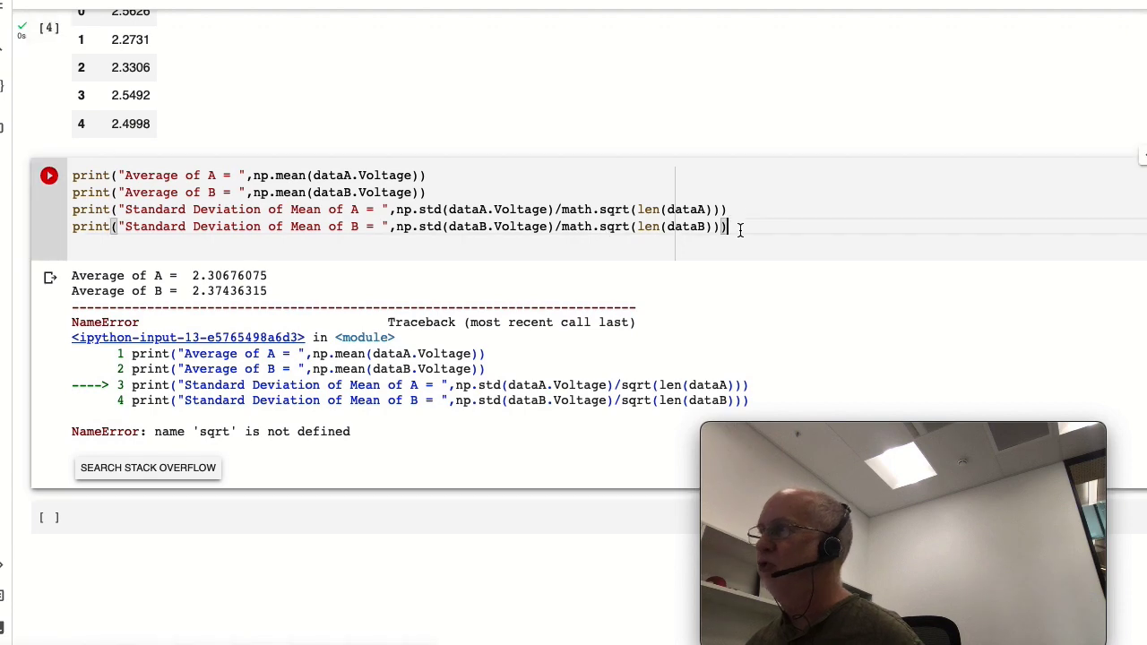
pyautogui.click(48, 176)
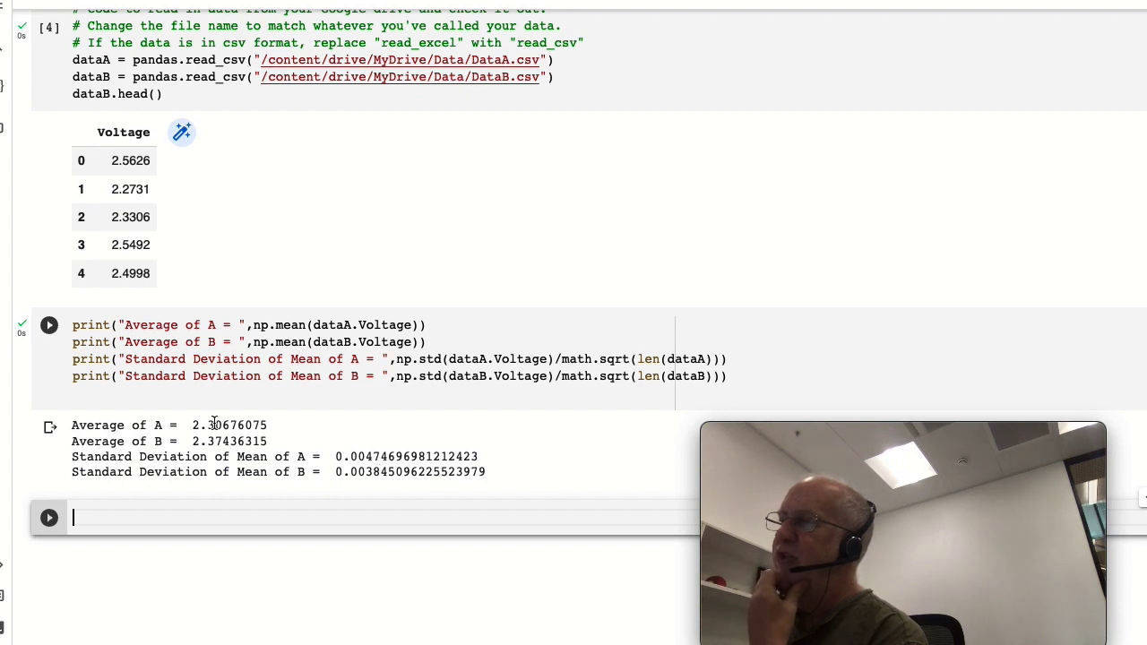
pyautogui.moveTo(228, 443)
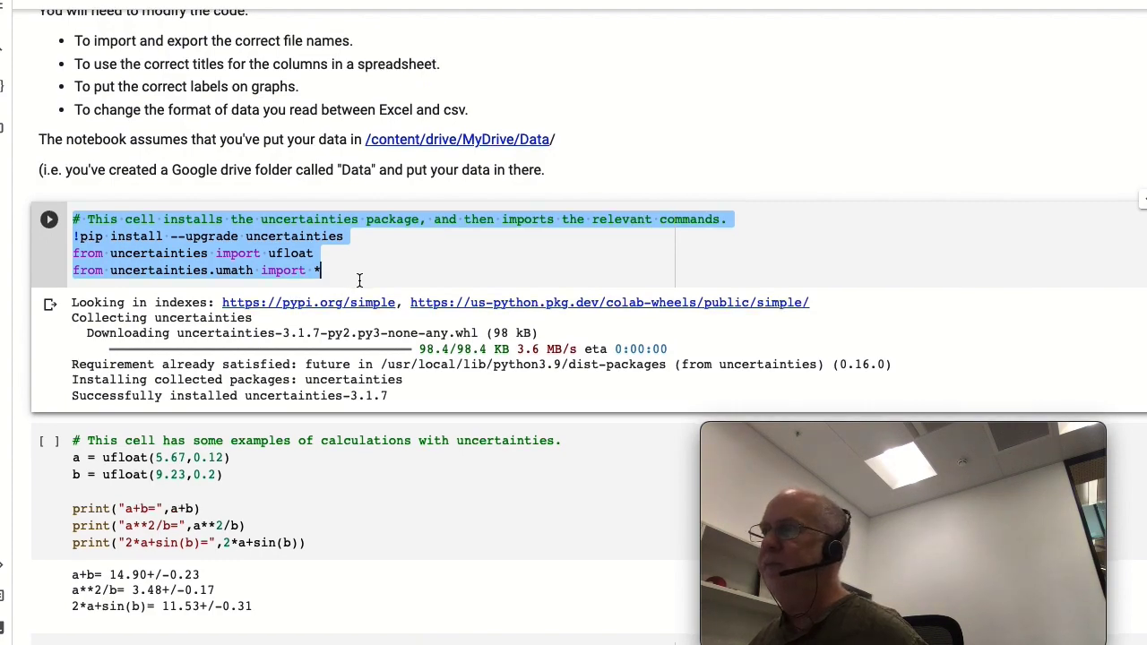
# Run the pasted uncertainties install cell below the statistics output.
pyautogui.scroll(-3)
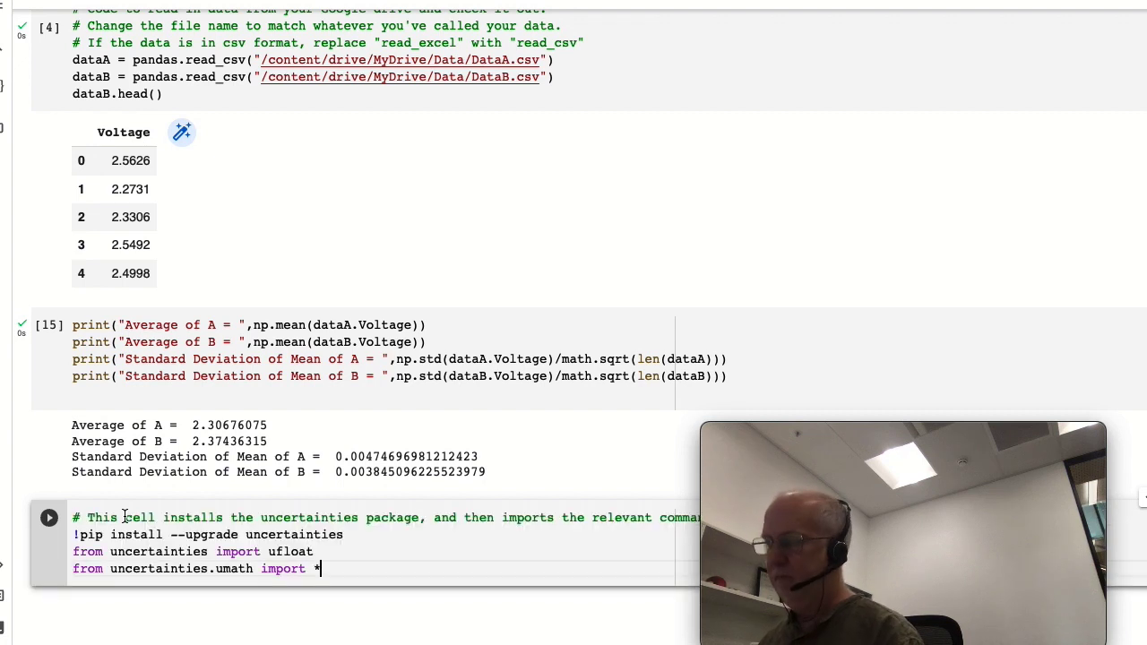
pyautogui.click(49, 517)
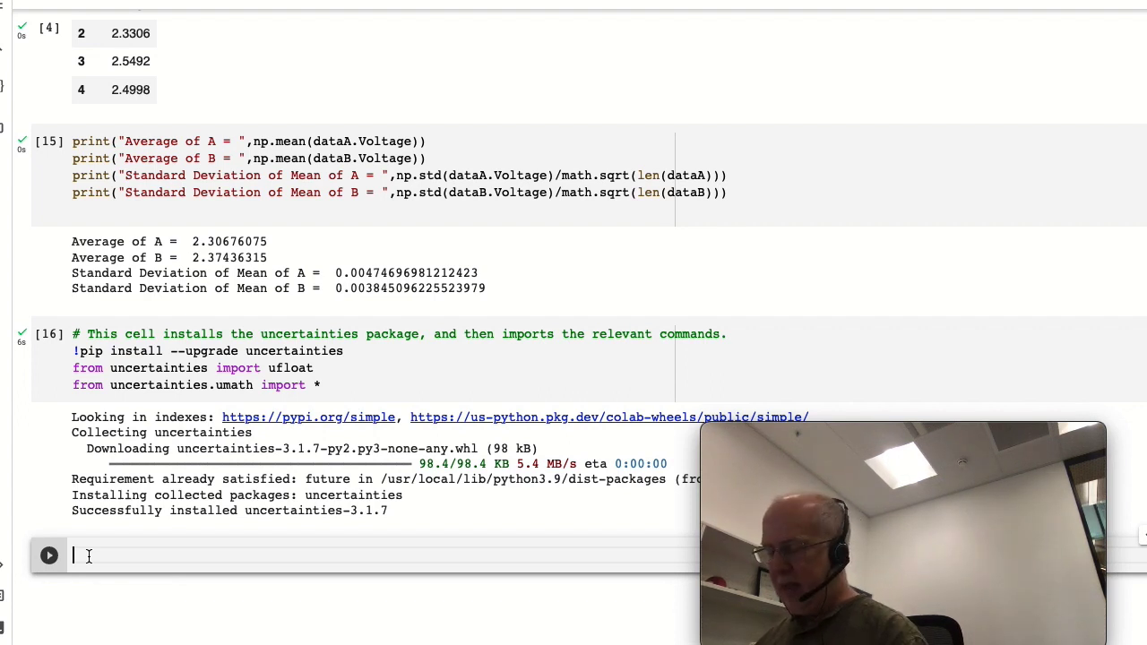
# Write A = ufloat(np.mean(dataA.Voltage), np.std(dataA.Voltage)/math.sqrt(len(dataA))) and begin the B line.
pyautogui.write('A = u')
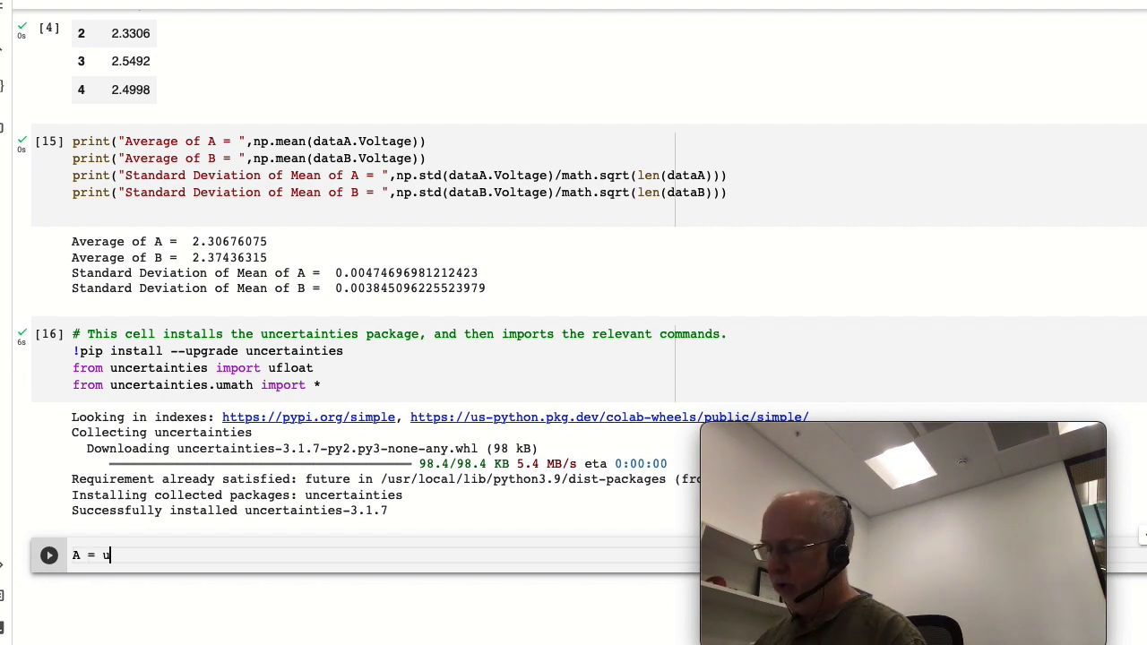
pyautogui.write('floa')
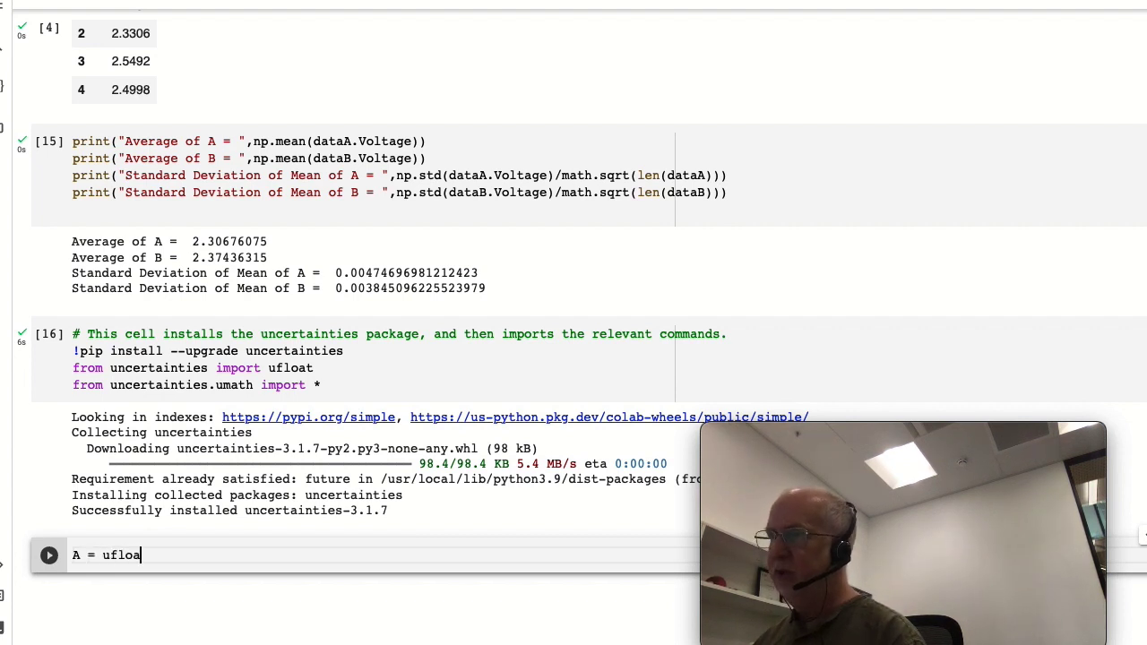
pyautogui.write('()')
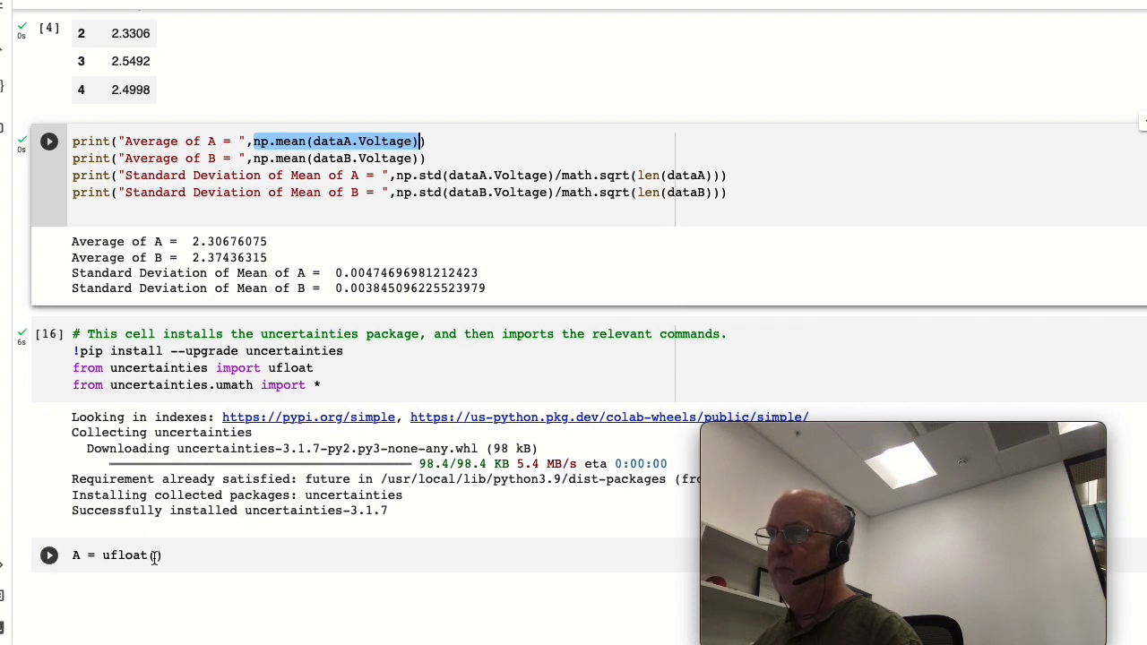
pyautogui.write('np.mean(dataA.Voltage)')
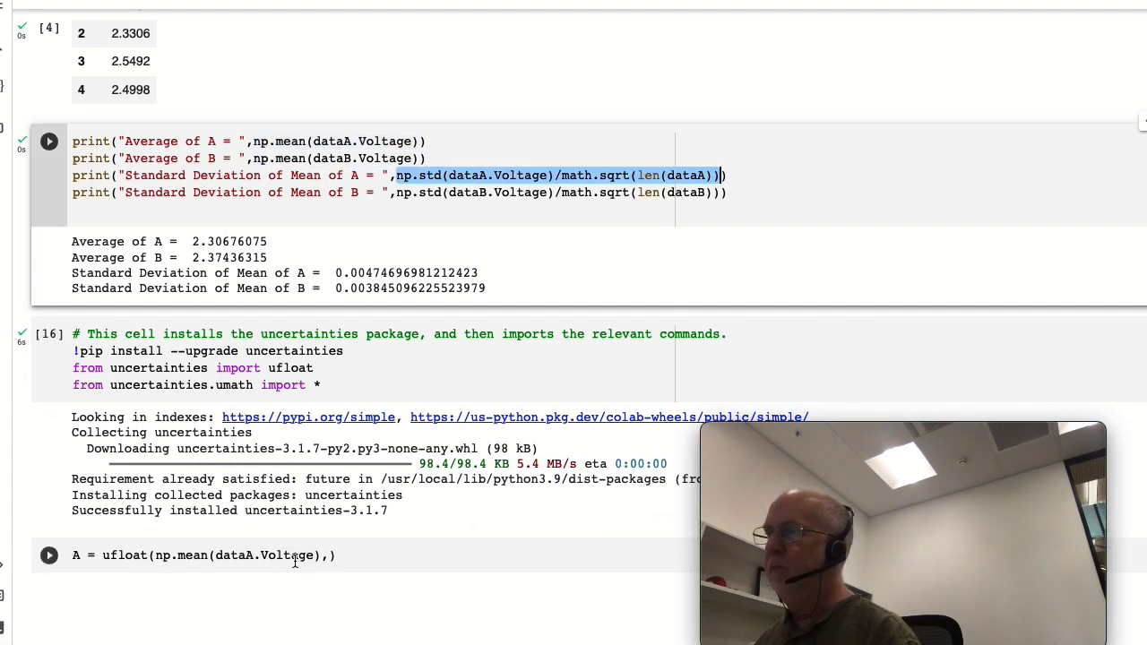
pyautogui.write('np.std(dataA.Voltage)/math.sqrt(len(dataA)))')
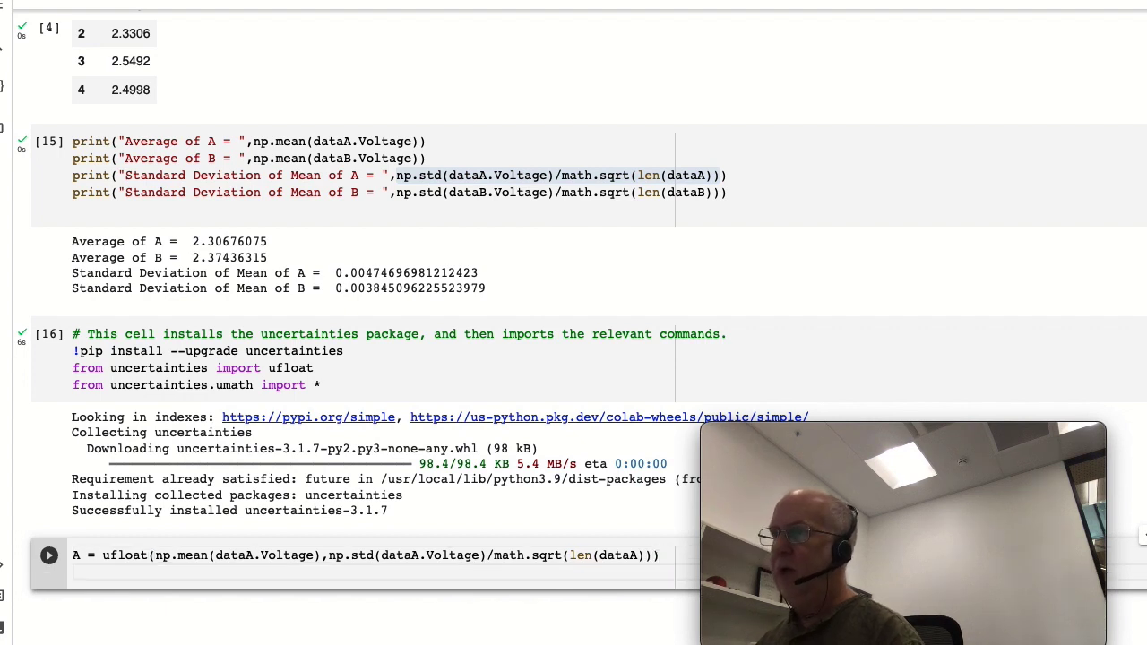
pyautogui.write('B')
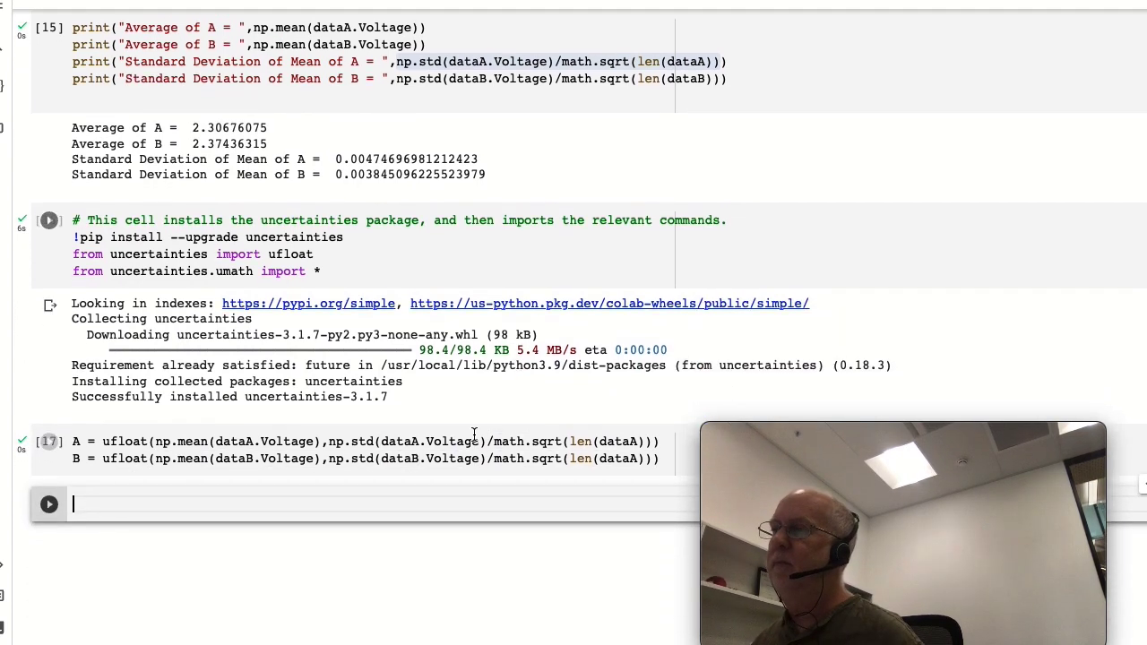
# Enter print(A-B) in a new cell and run it, giving -0.068+/-0.006.
pyautogui.scroll(-3)
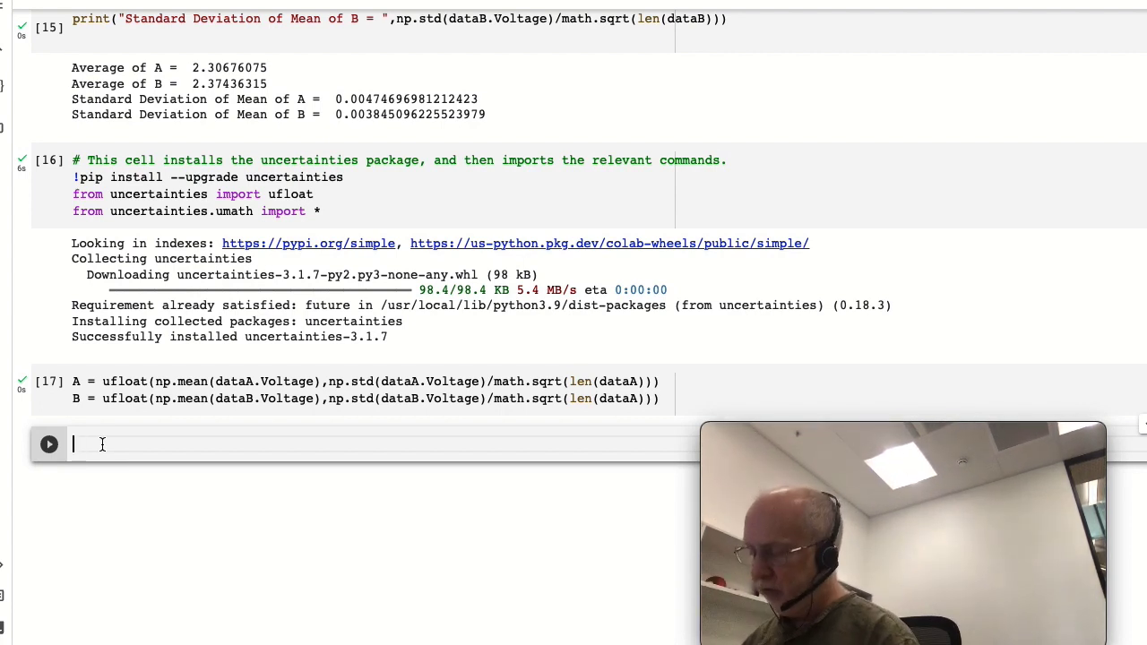
pyautogui.write('print')
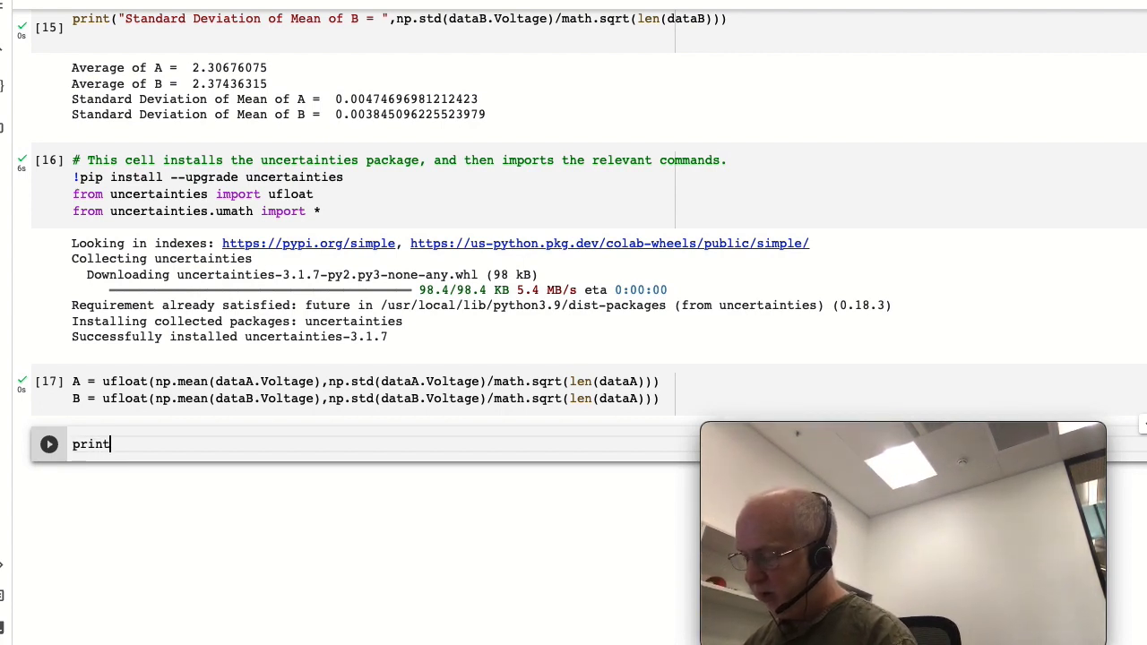
pyautogui.write('(A-B)')
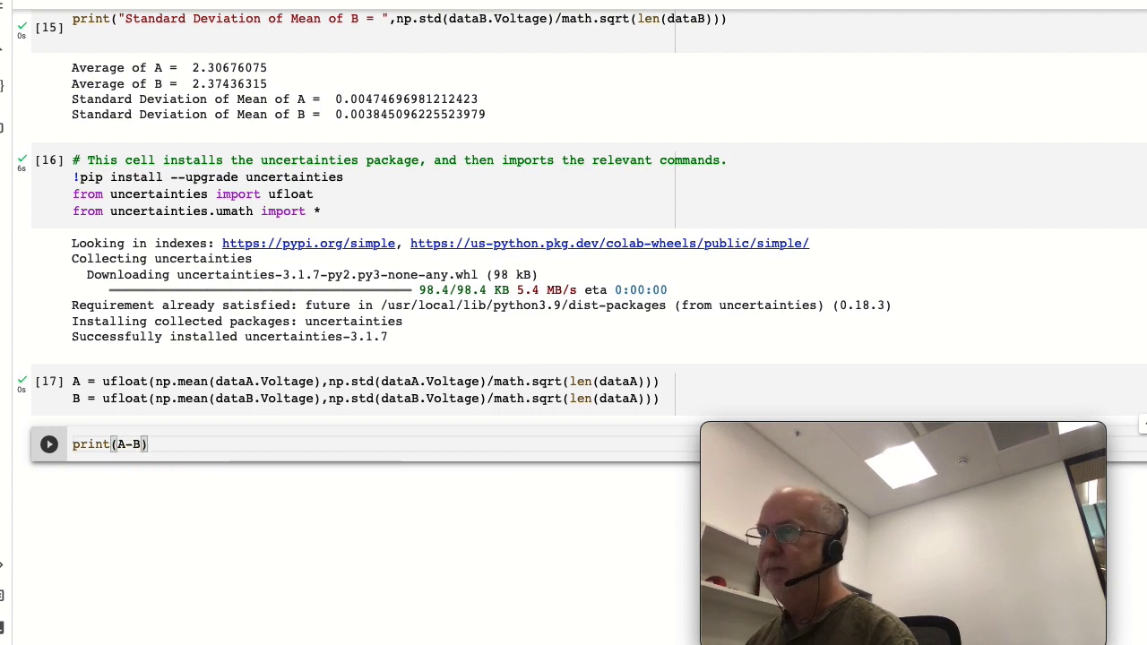
pyautogui.click(48, 444)
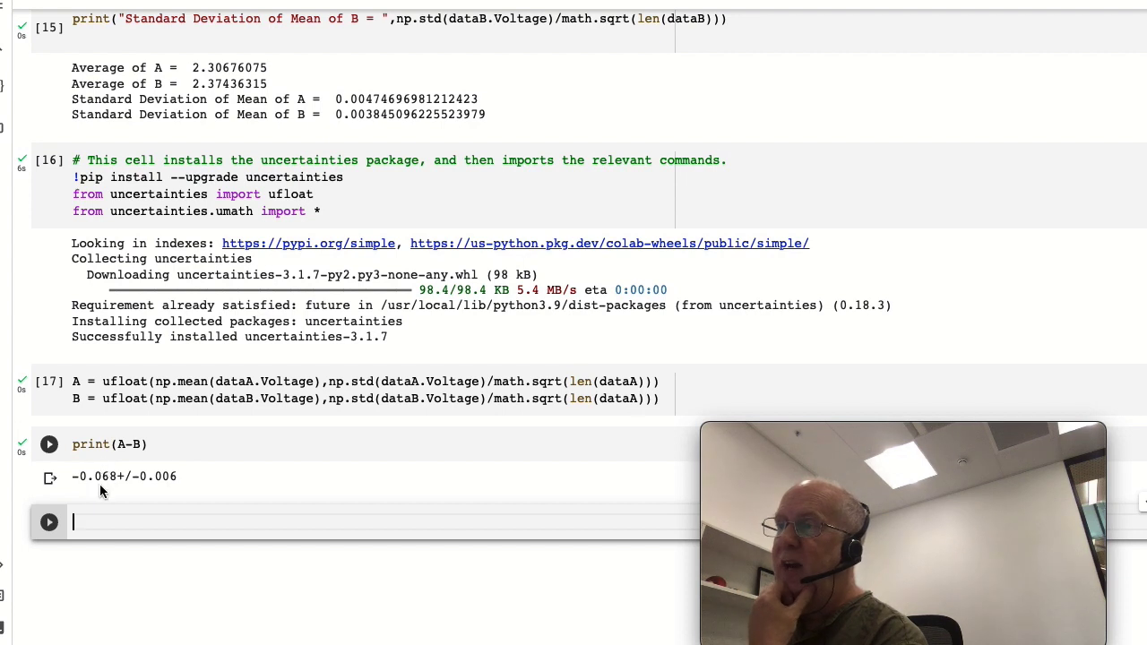
pyautogui.moveTo(113, 492)
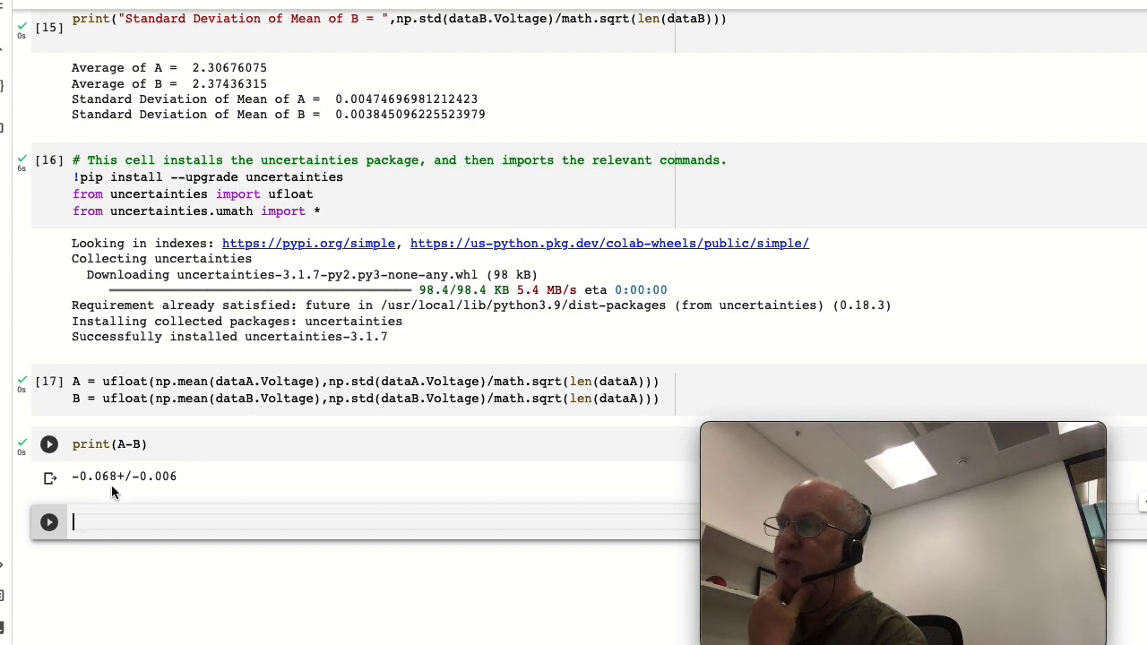
pyautogui.moveTo(159, 488)
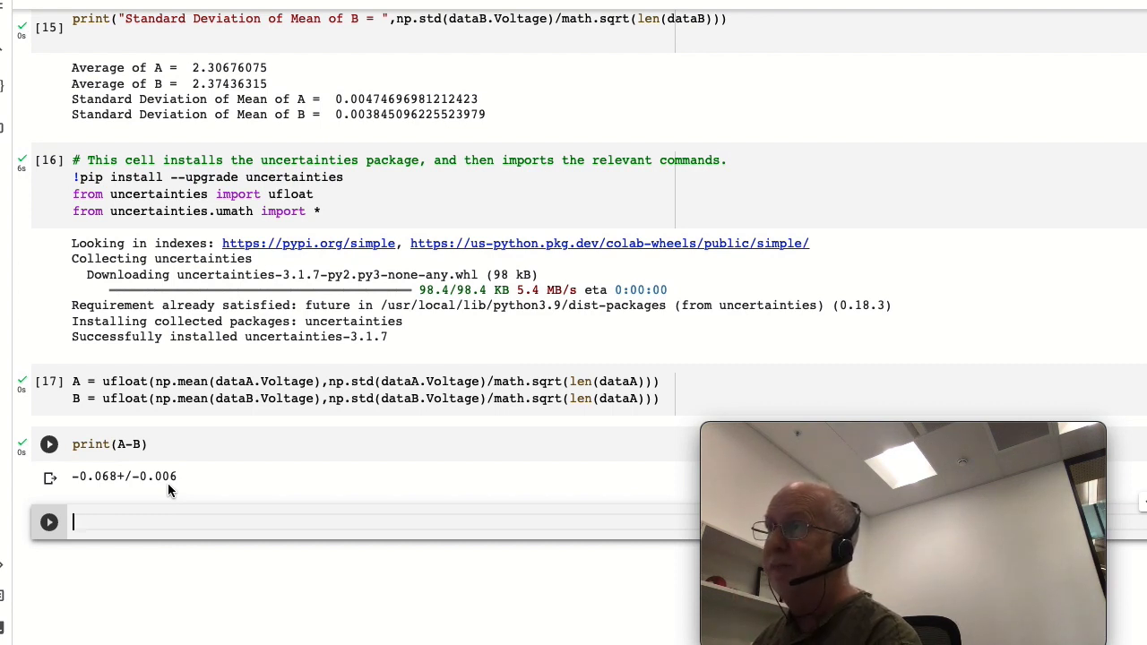
pyautogui.click(49, 444)
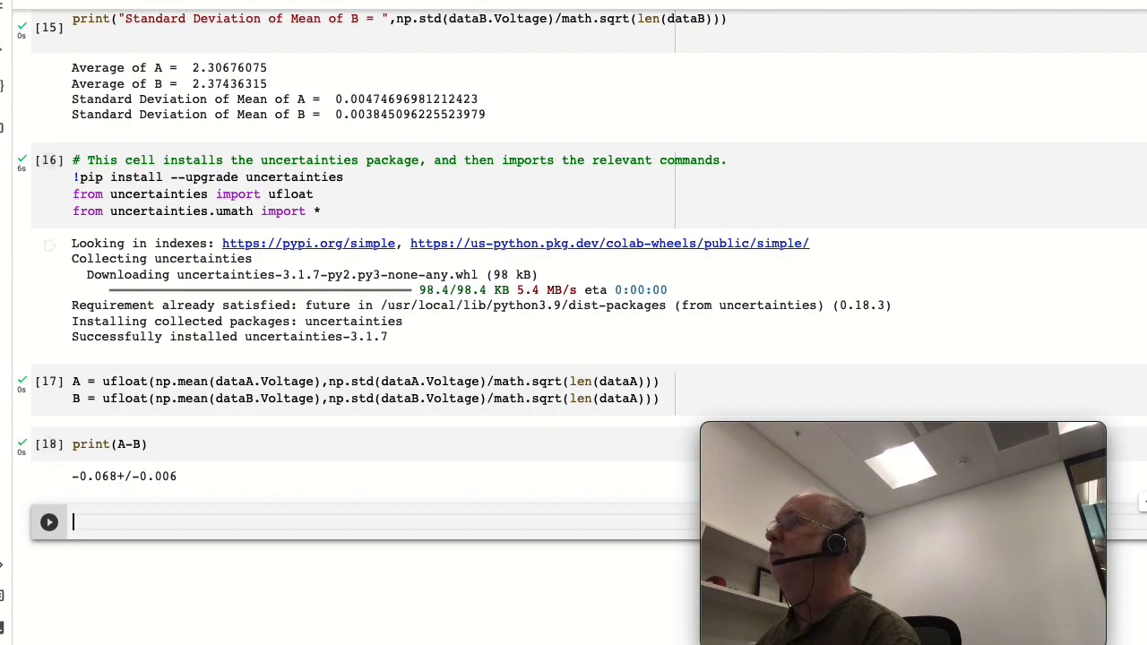